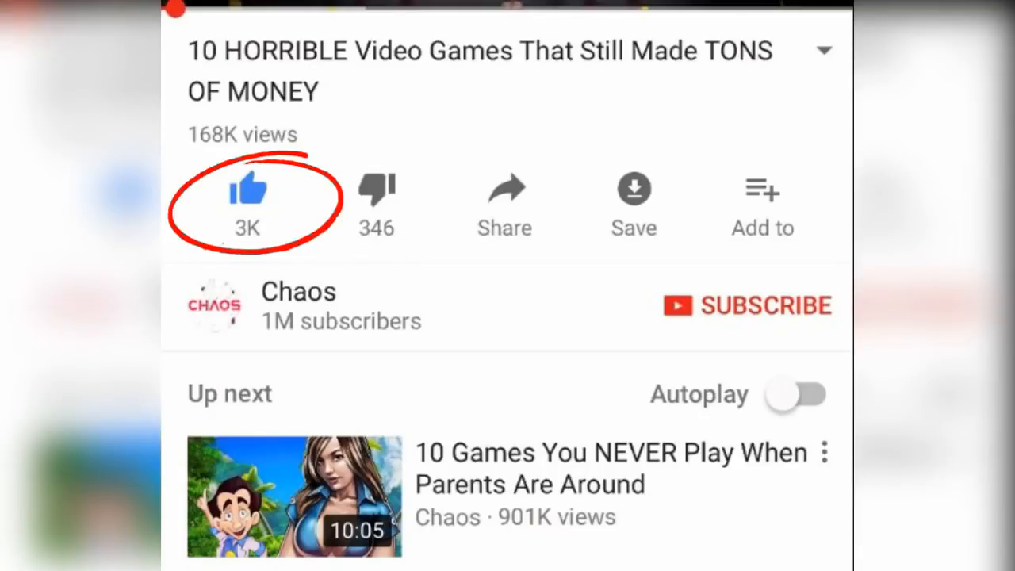
Step: Like the Chaos horrible video games video and subscribe to the Chaos channel
click(746, 305)
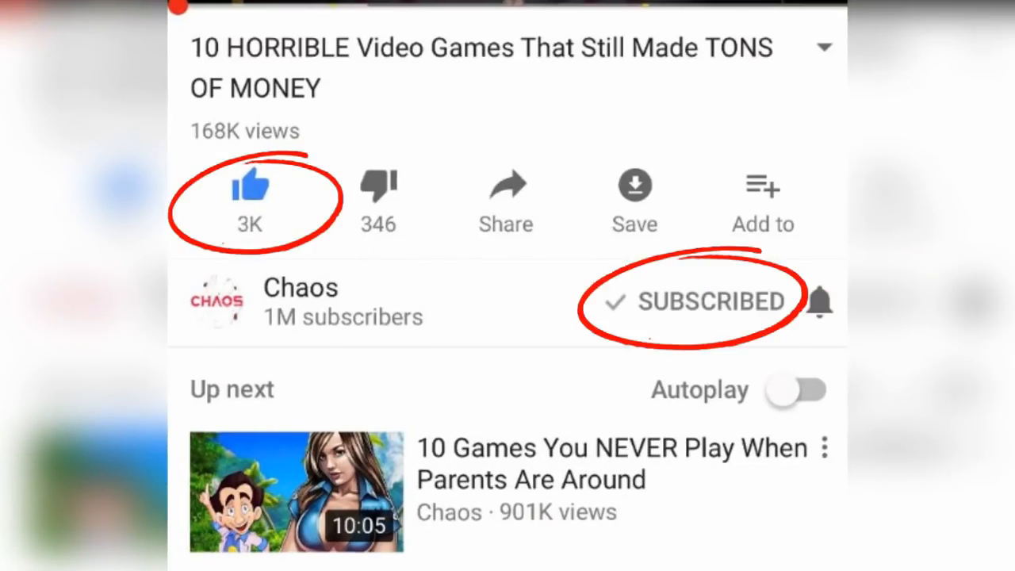
click(819, 302)
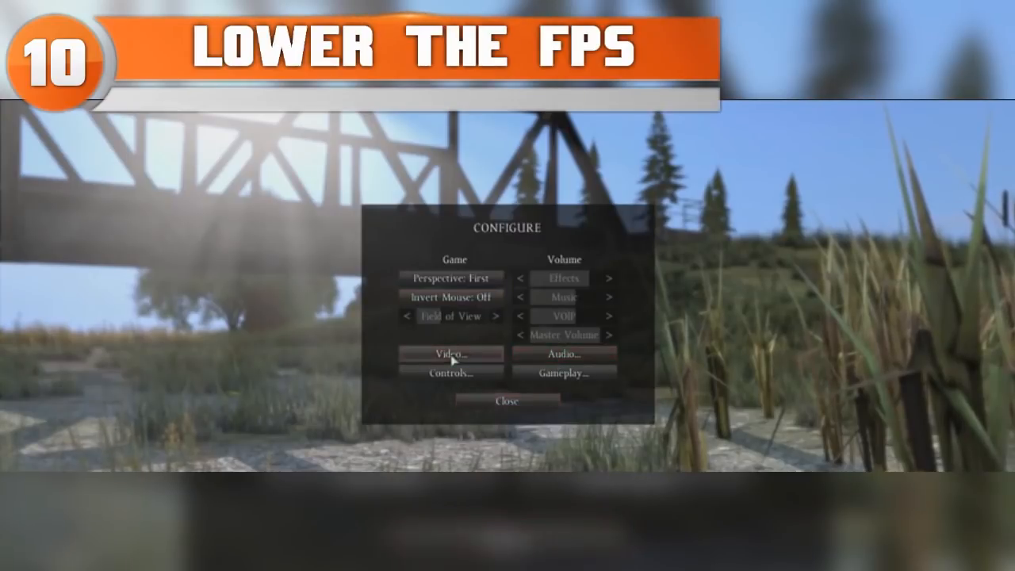
Step: Browse DayZ's User Interface and Quality settings, checking the Objects dropdown, then return to Video
click(449, 354)
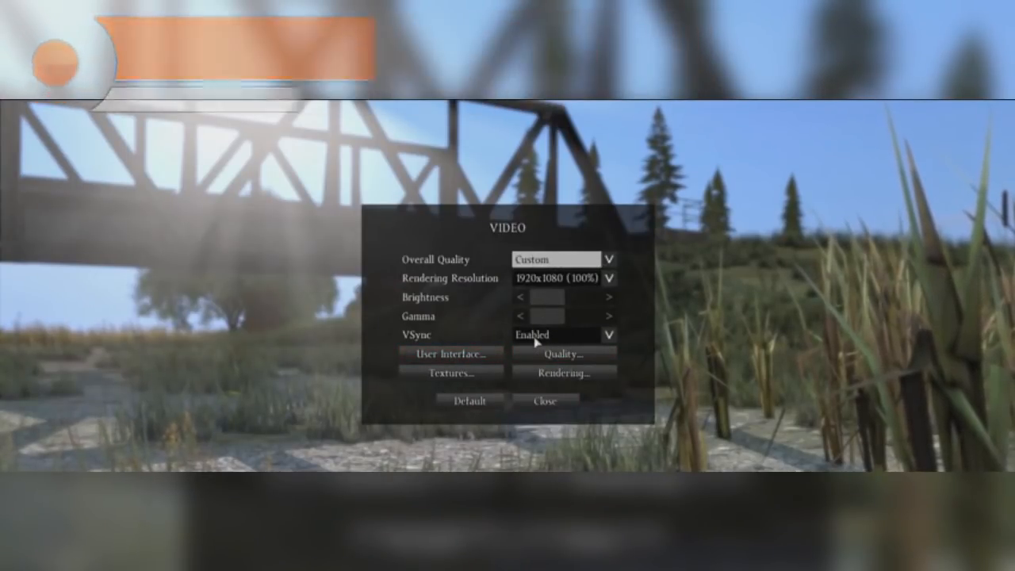
mouse_move(603, 334)
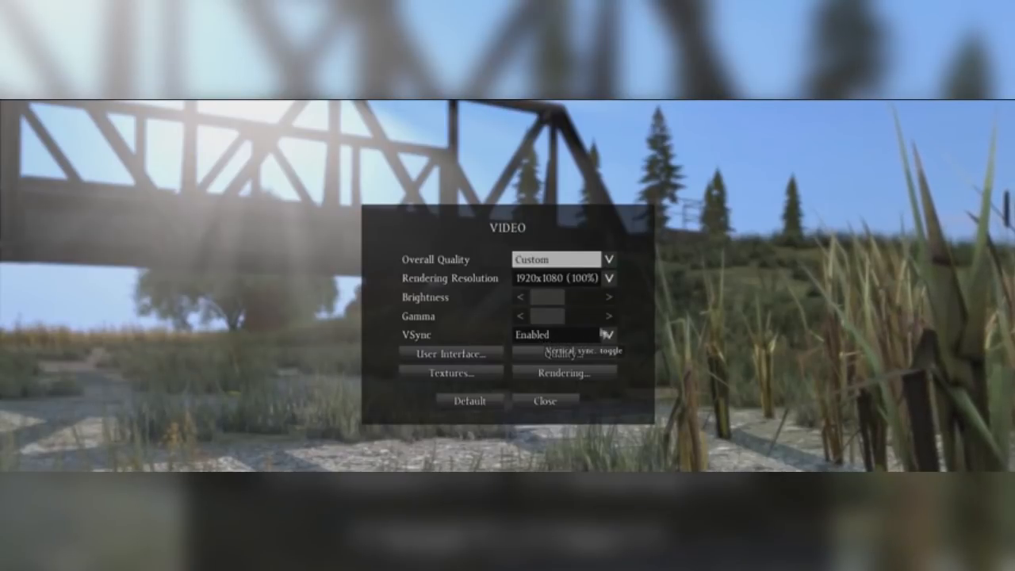
click(450, 353)
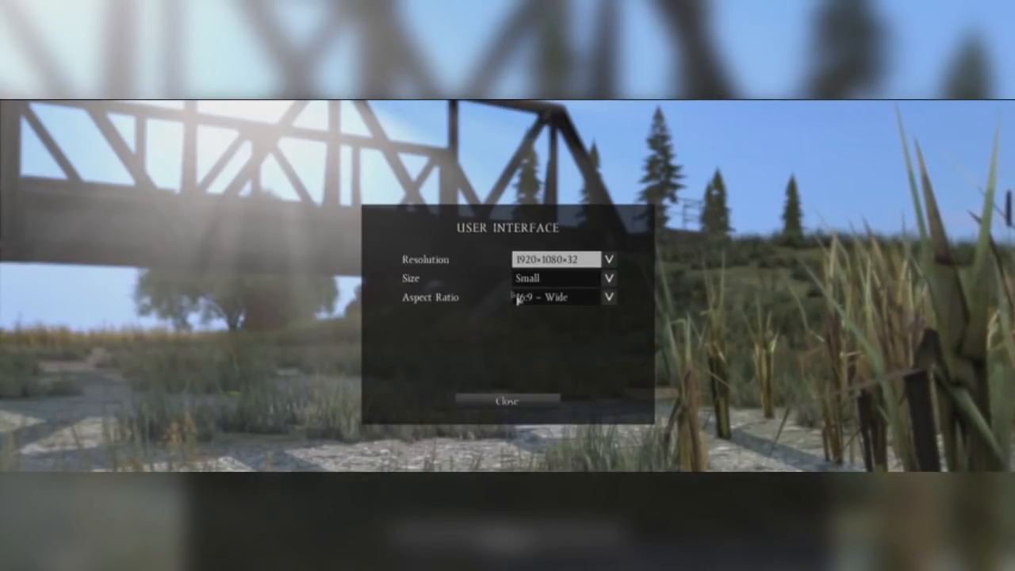
click(507, 400)
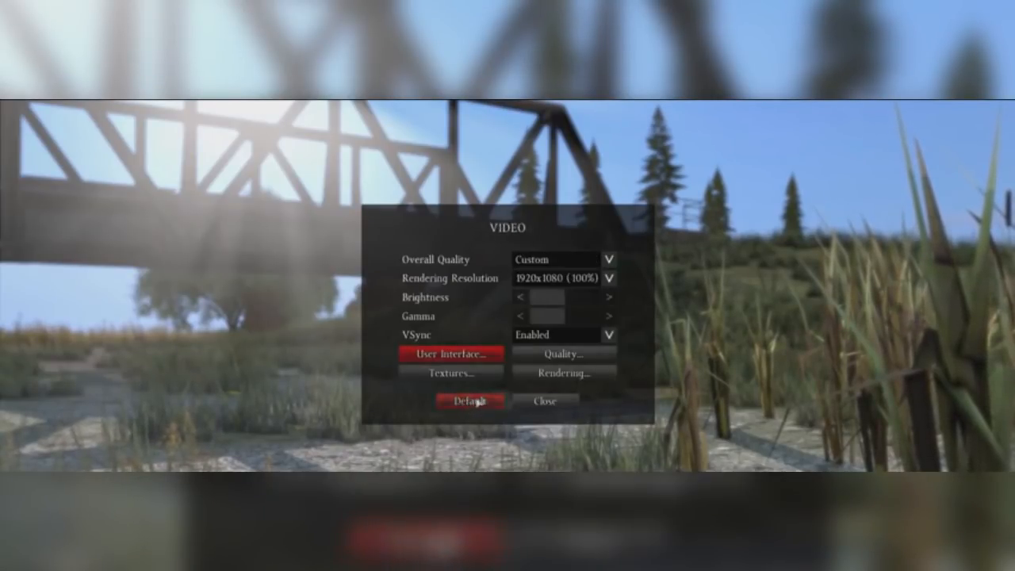
click(562, 353)
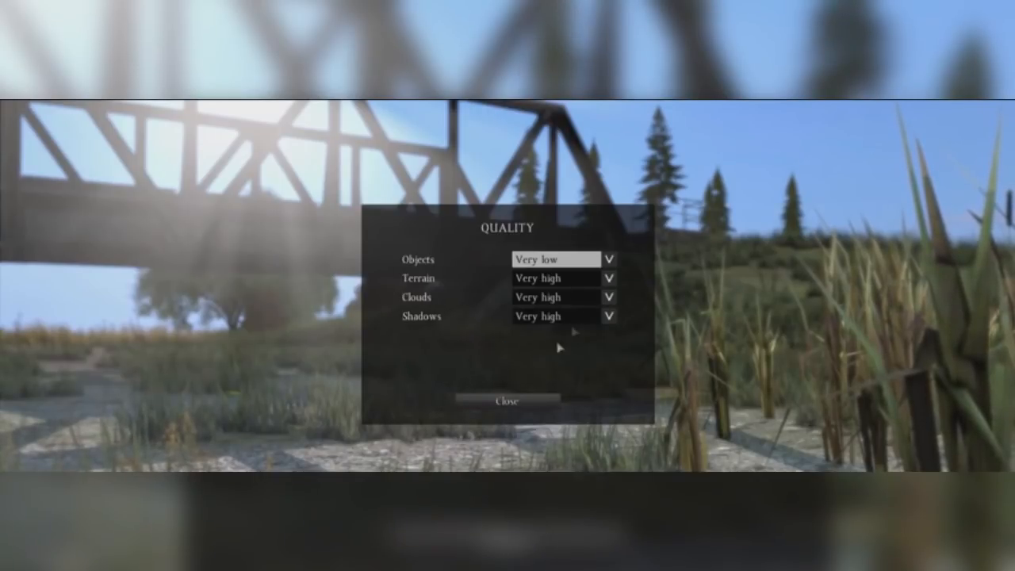
click(609, 260)
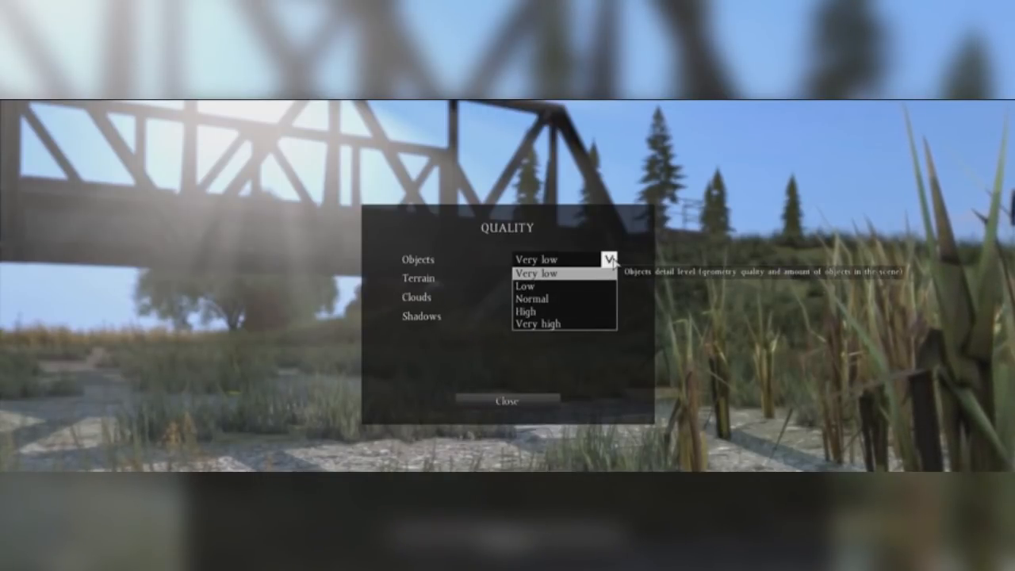
mouse_move(590, 245)
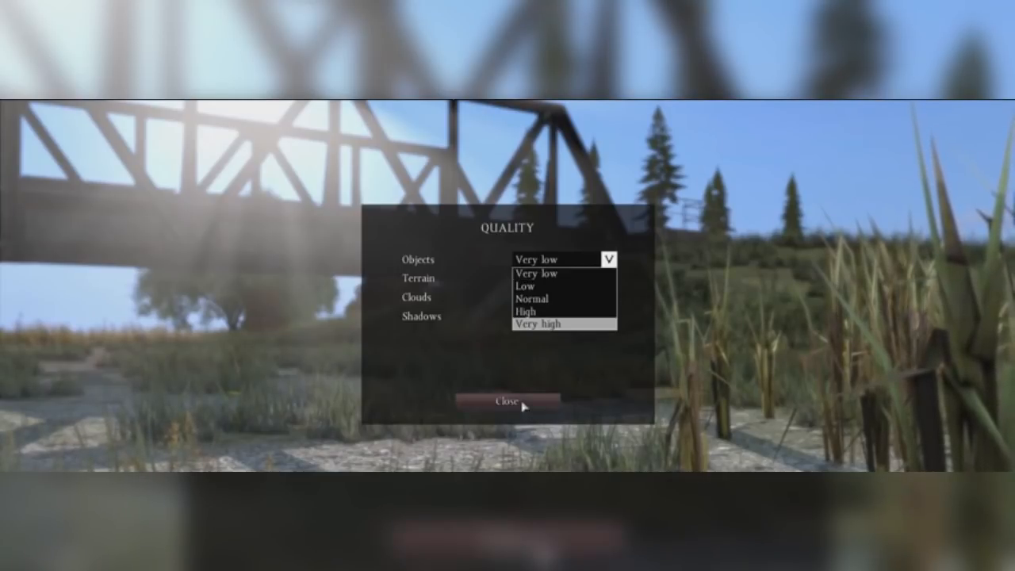
click(538, 324)
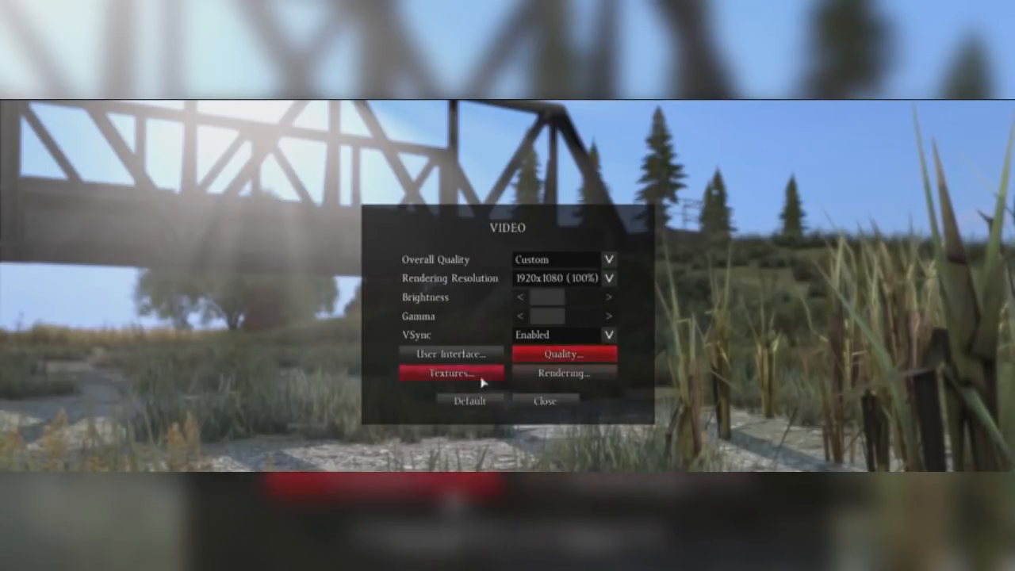
click(451, 372)
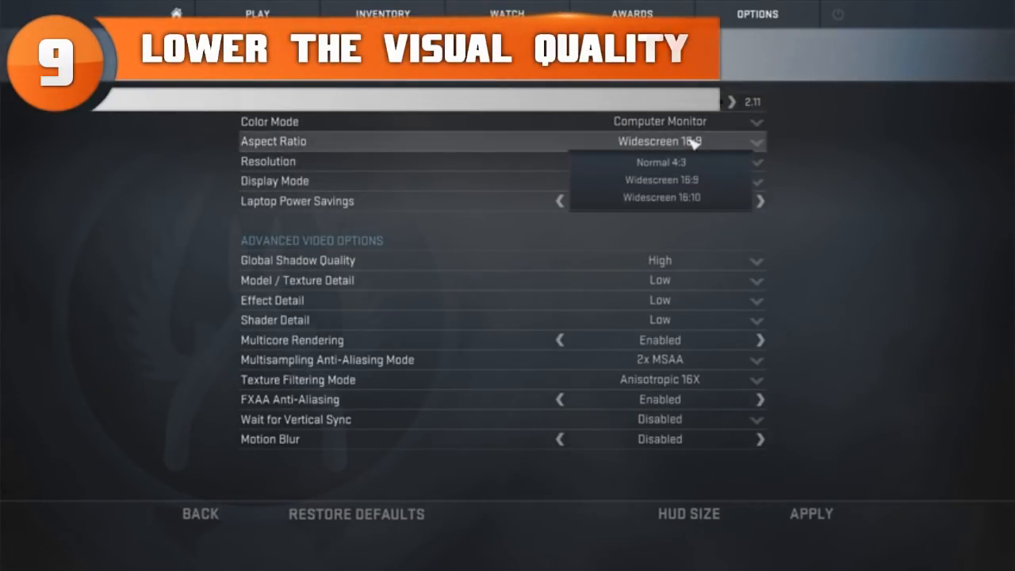
click(660, 179)
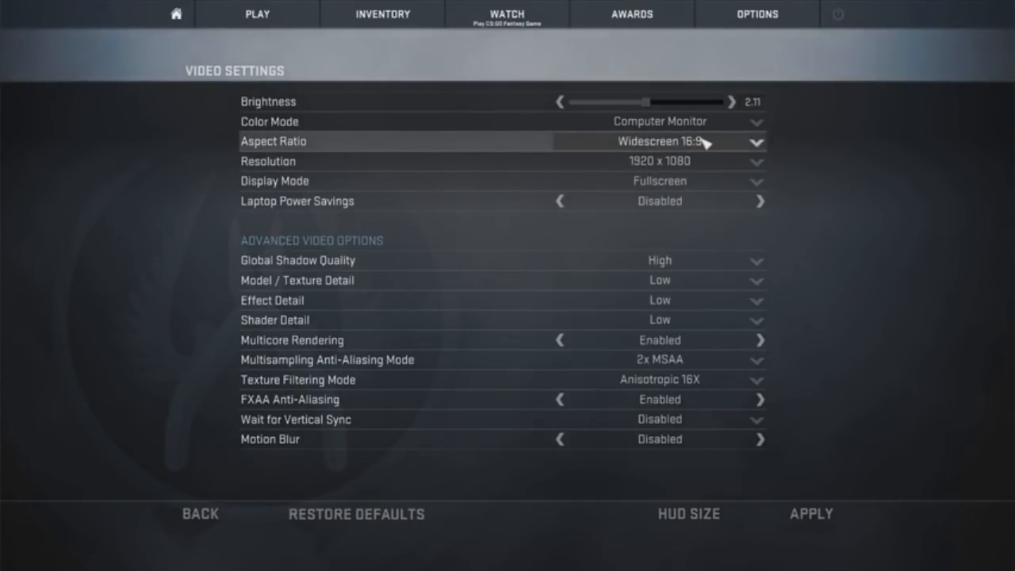
click(755, 162)
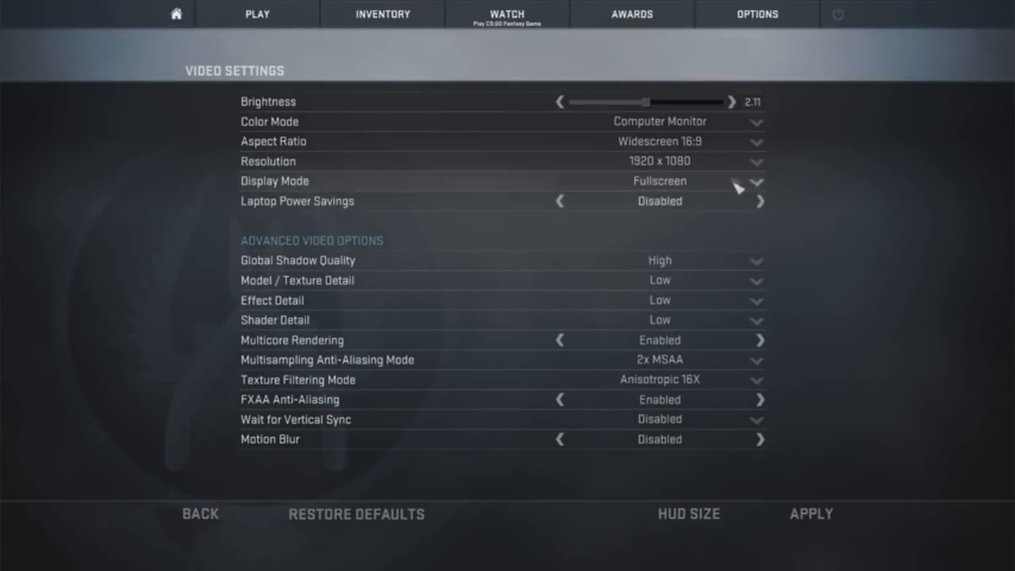
mouse_move(766, 340)
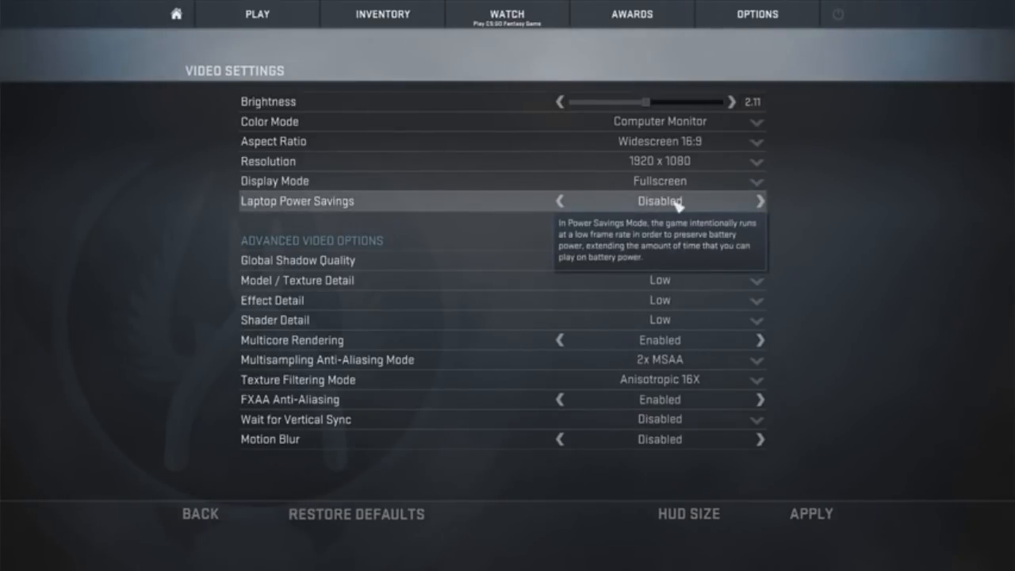
mouse_move(702, 208)
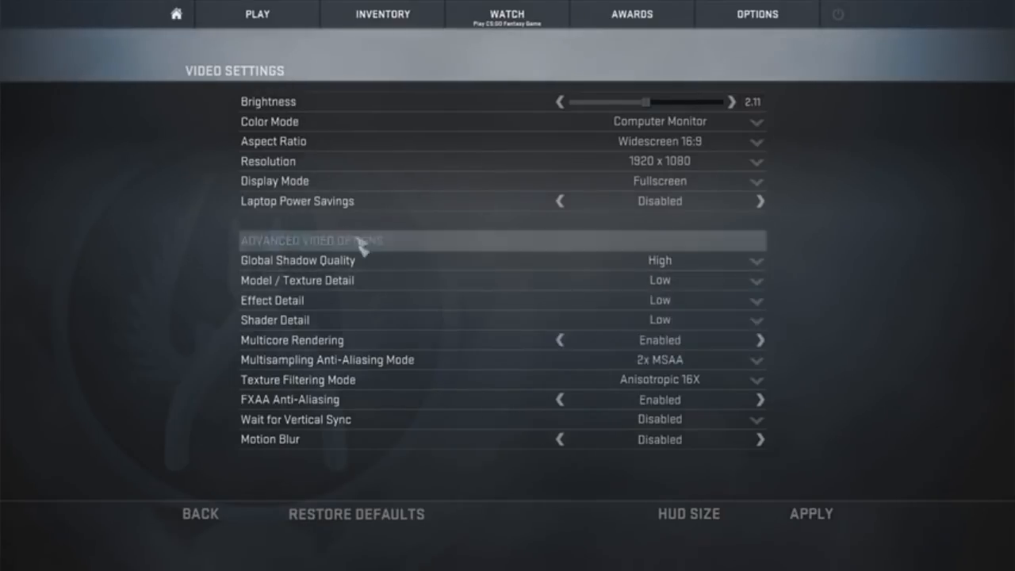
mouse_move(393, 263)
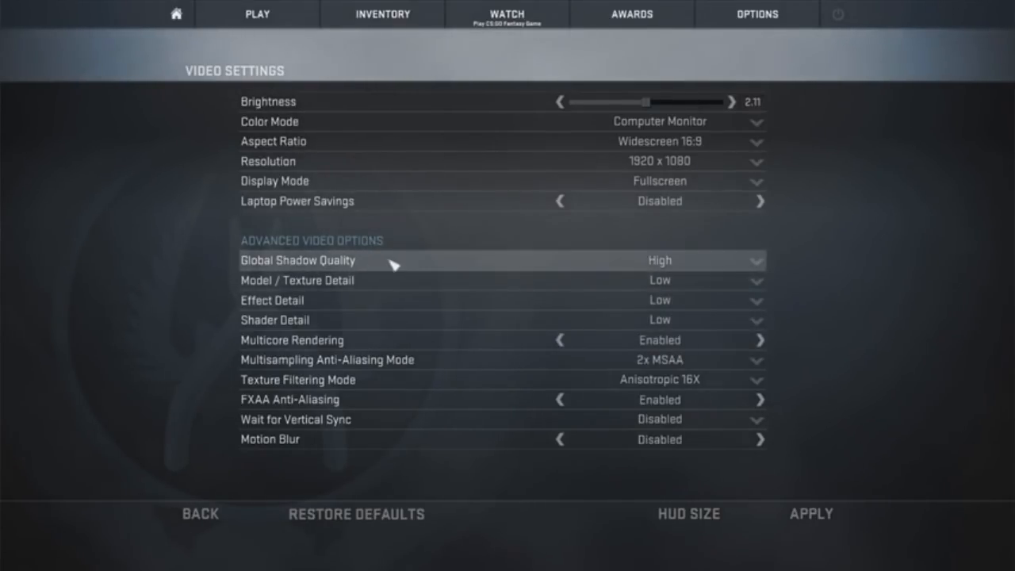
mouse_move(610, 288)
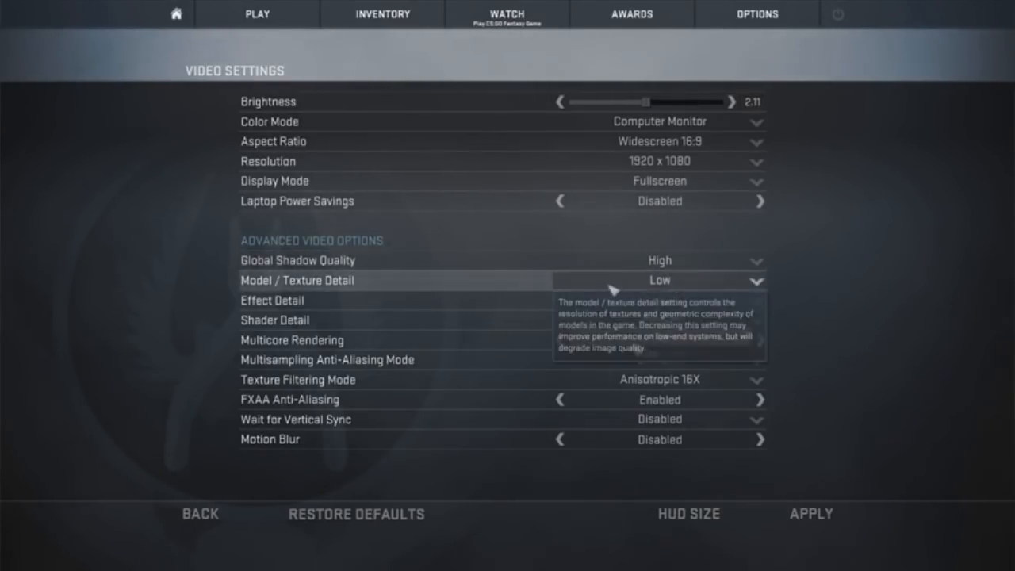
mouse_move(317, 283)
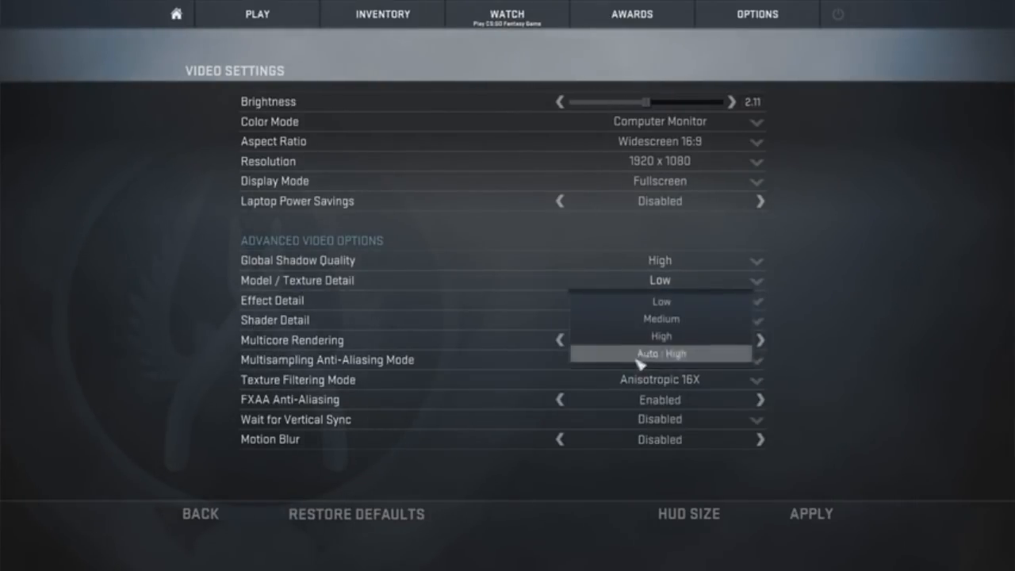
mouse_move(653, 364)
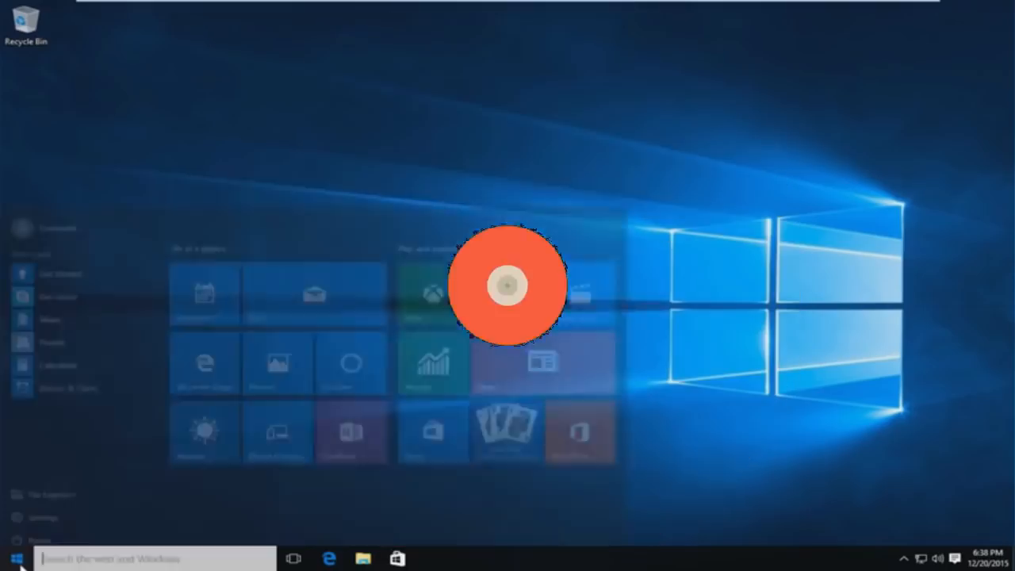
Step: Search Windows for 'device manager' to surface Device Manager as best match
text(device manager)
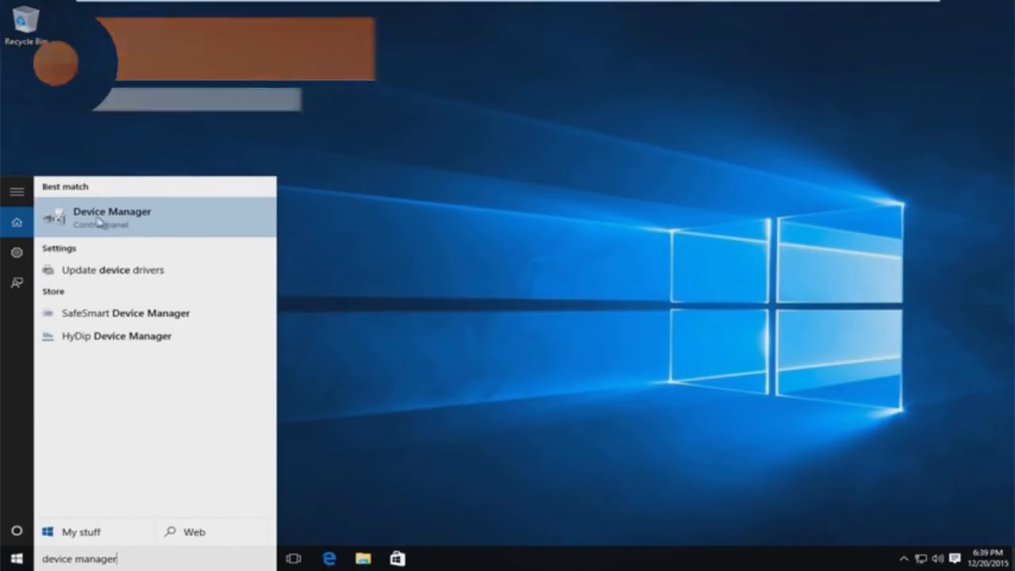
mouse_move(155, 216)
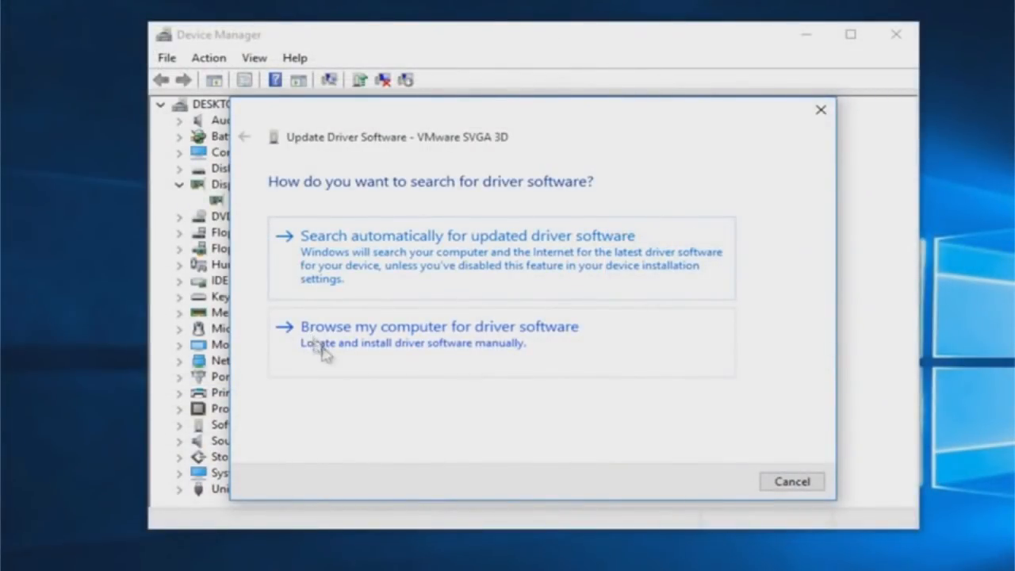
mouse_move(333, 349)
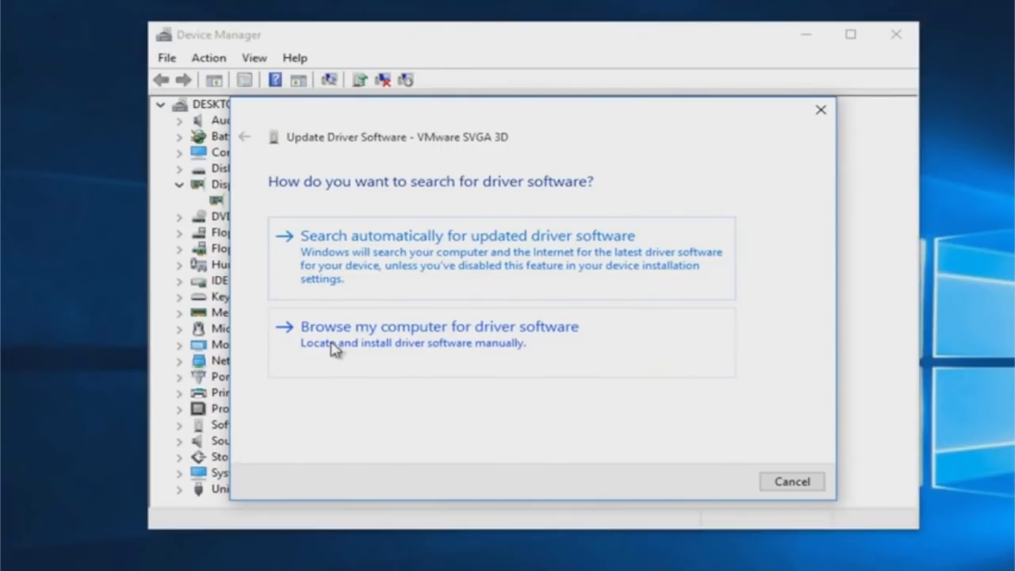
mouse_move(327, 263)
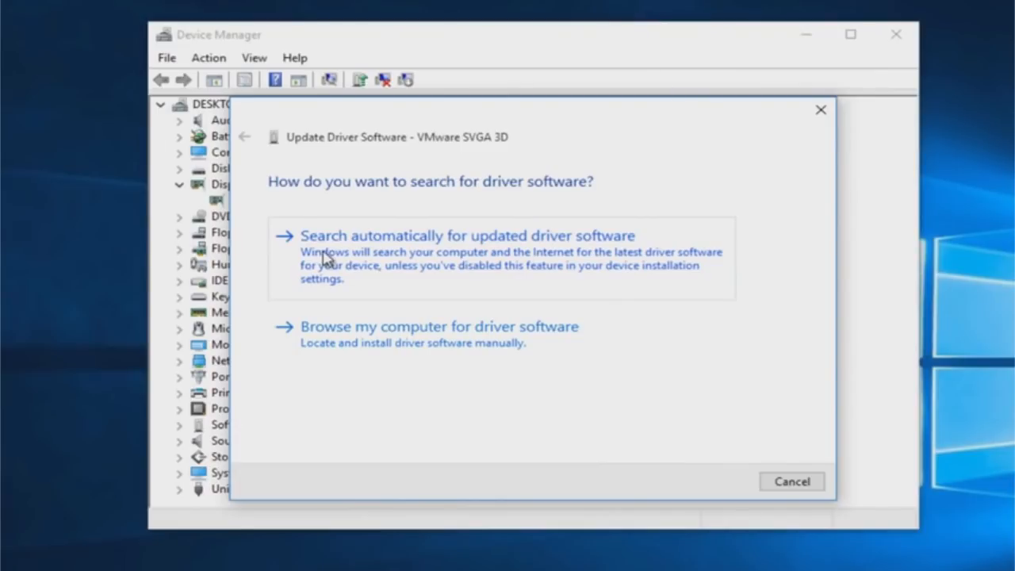
Step: Search automatically online for an updated VMware SVGA 3D display driver
click(467, 236)
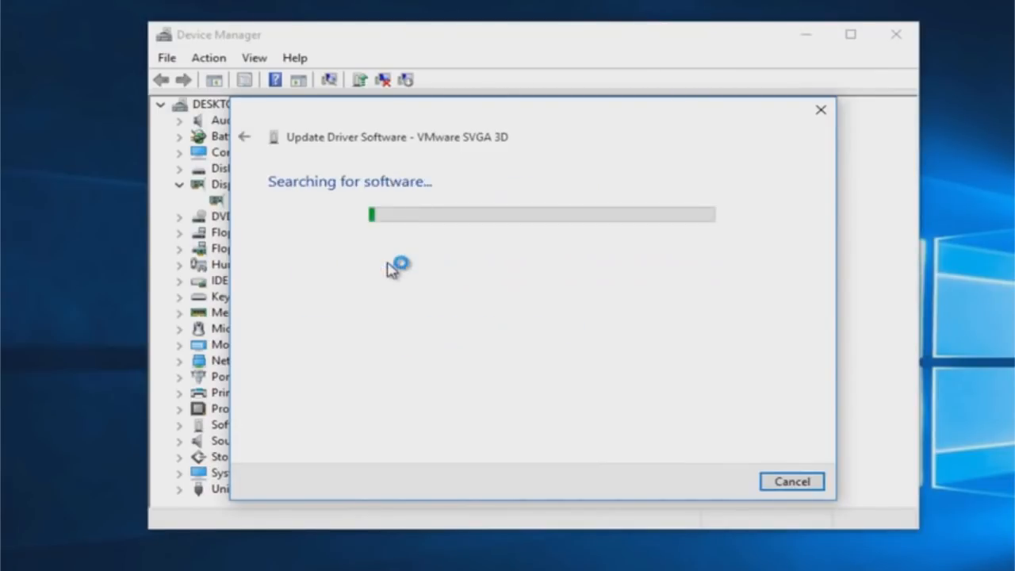
mouse_move(385, 254)
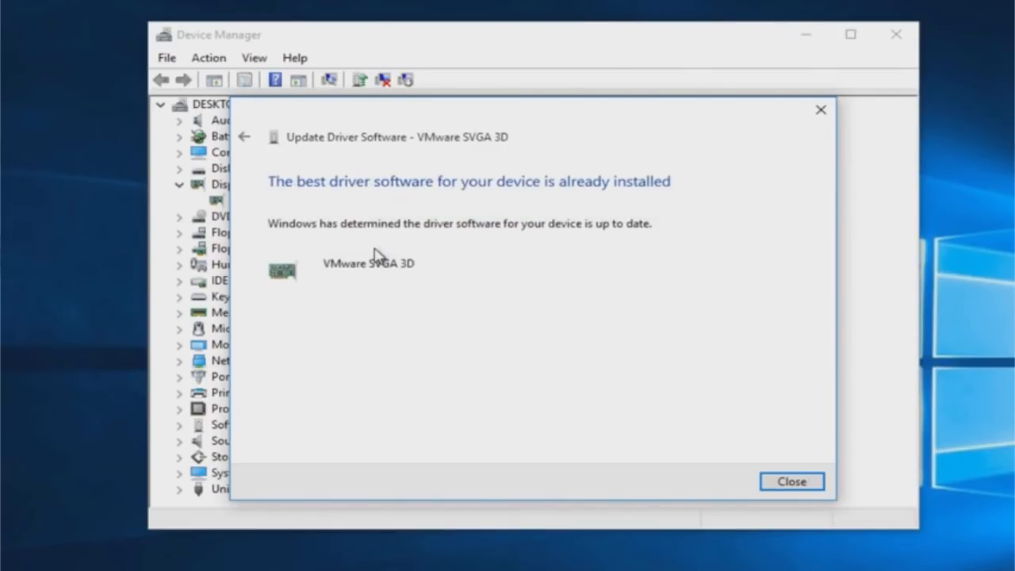
mouse_move(385, 204)
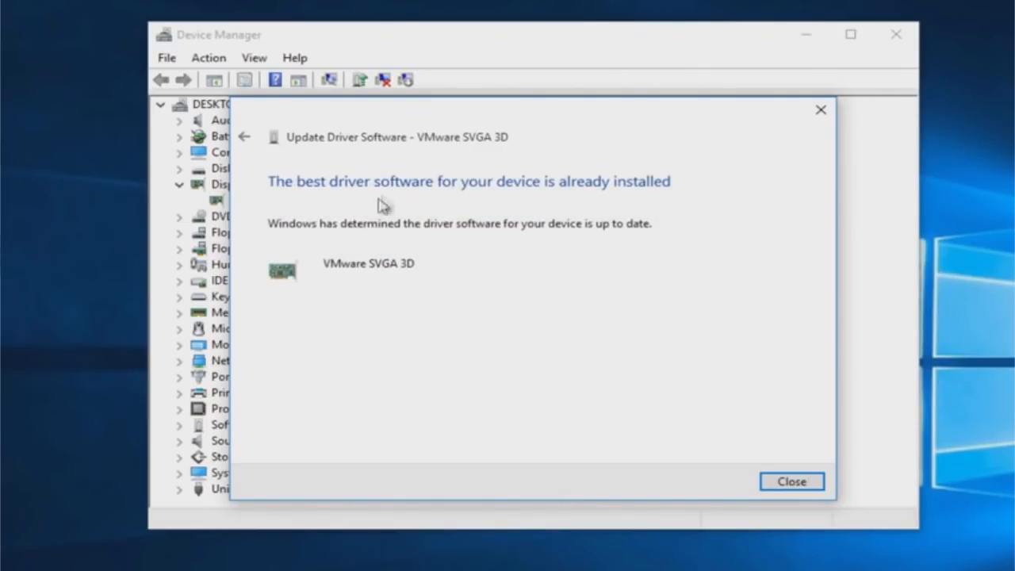
mouse_move(571, 194)
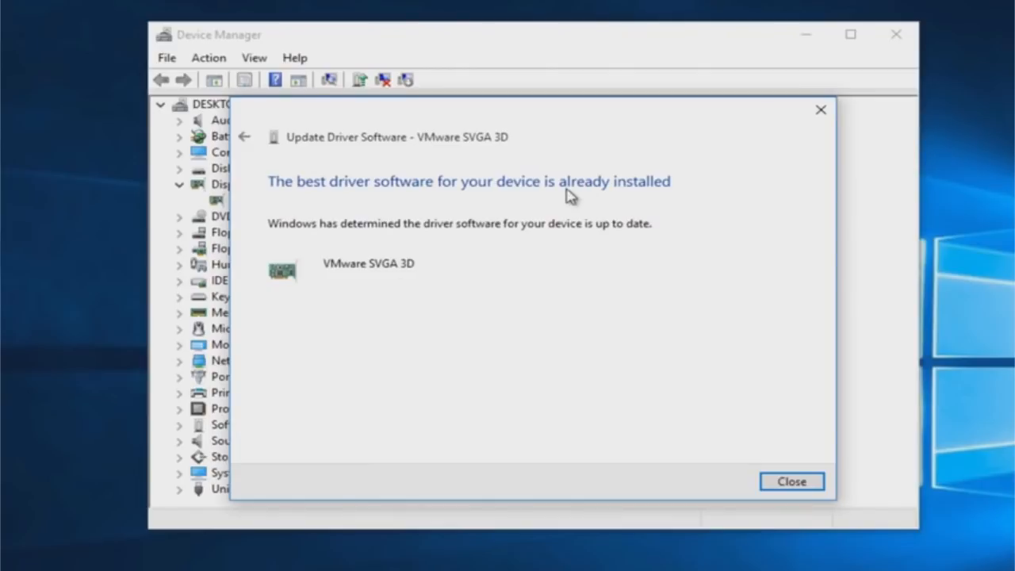
mouse_move(532, 212)
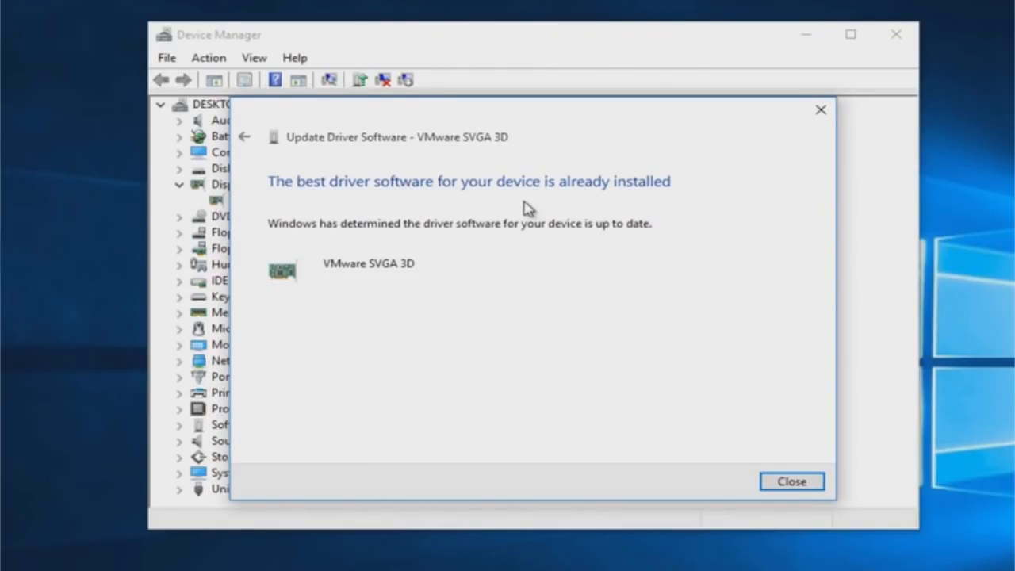
mouse_move(418, 255)
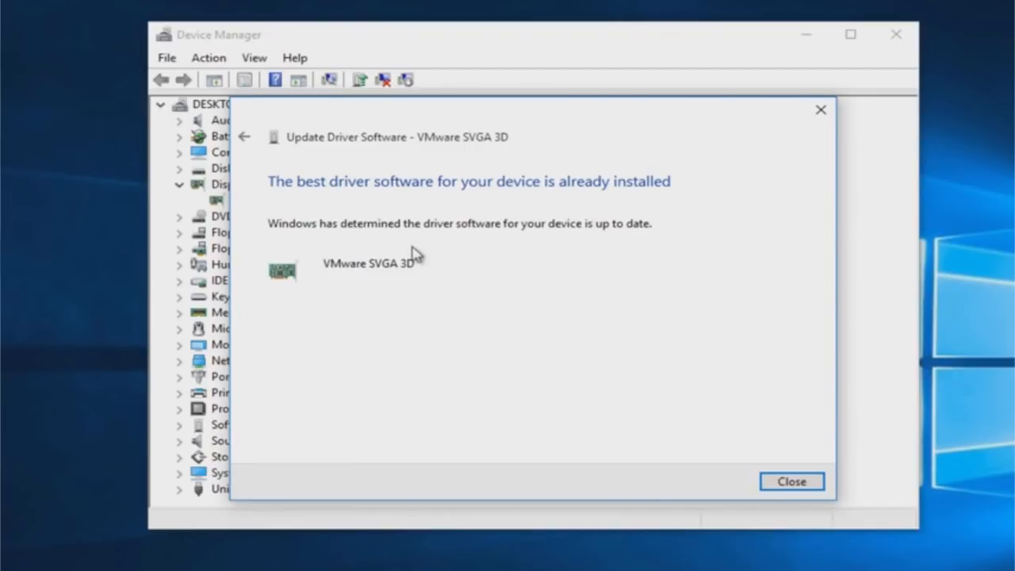
mouse_move(742, 432)
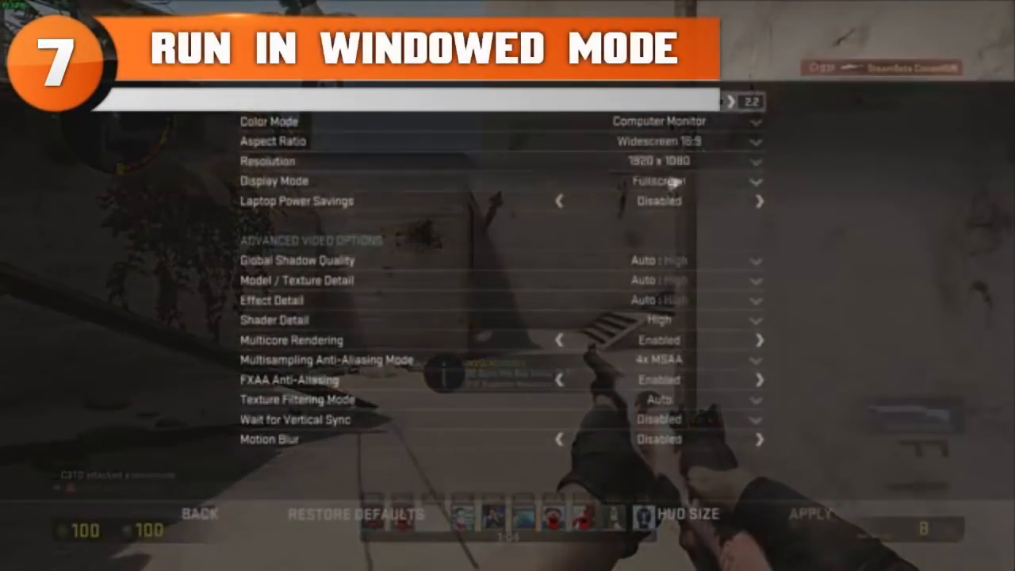
Step: Set CS:GO's Display Mode to Windowed and answer the discard-changes prompt
click(659, 181)
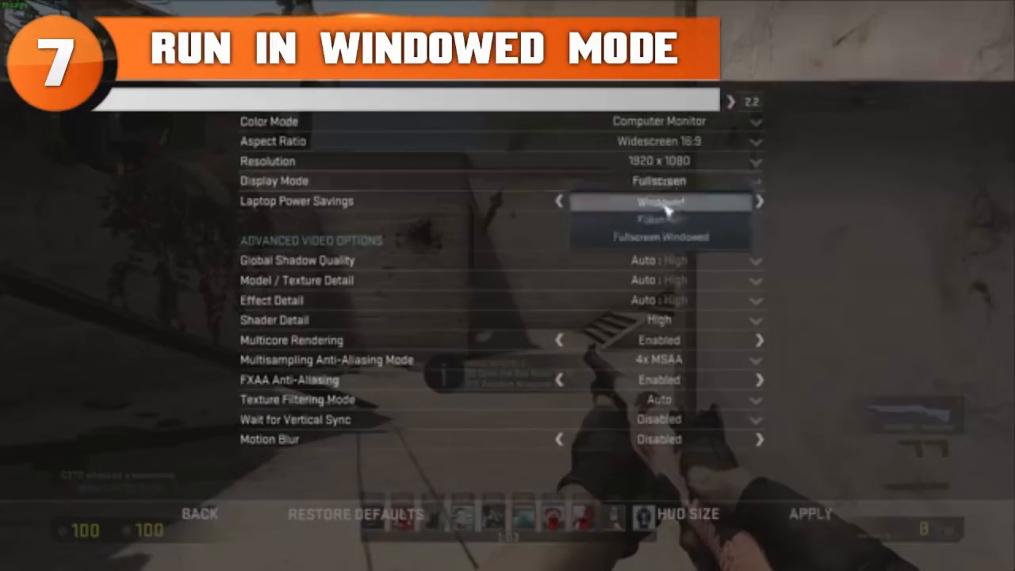
click(659, 201)
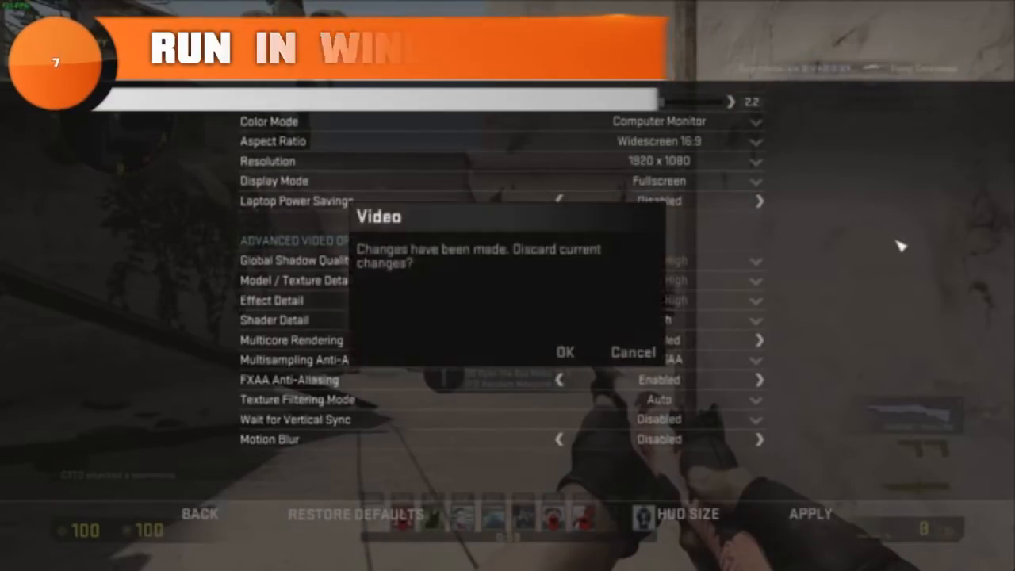
click(565, 352)
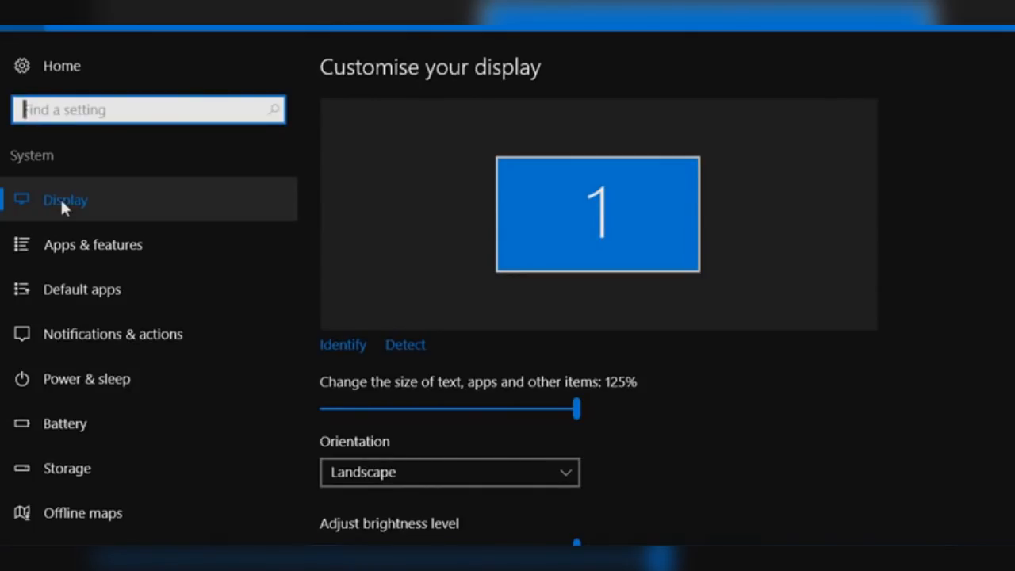
Step: Open Advanced display settings and expand the resolution list showing 1366 × 768 (Recommended)
scroll(down, 3)
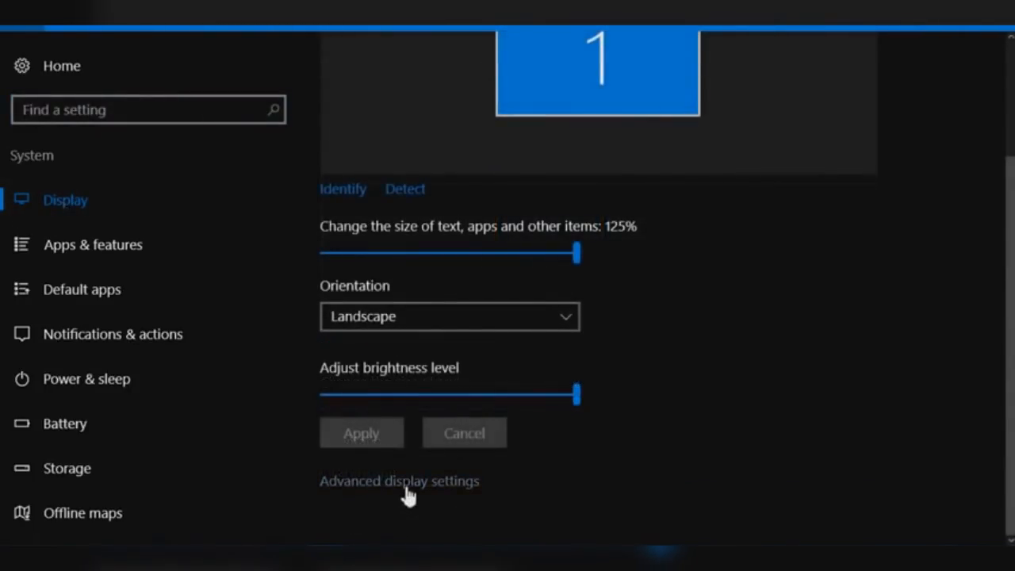
click(399, 481)
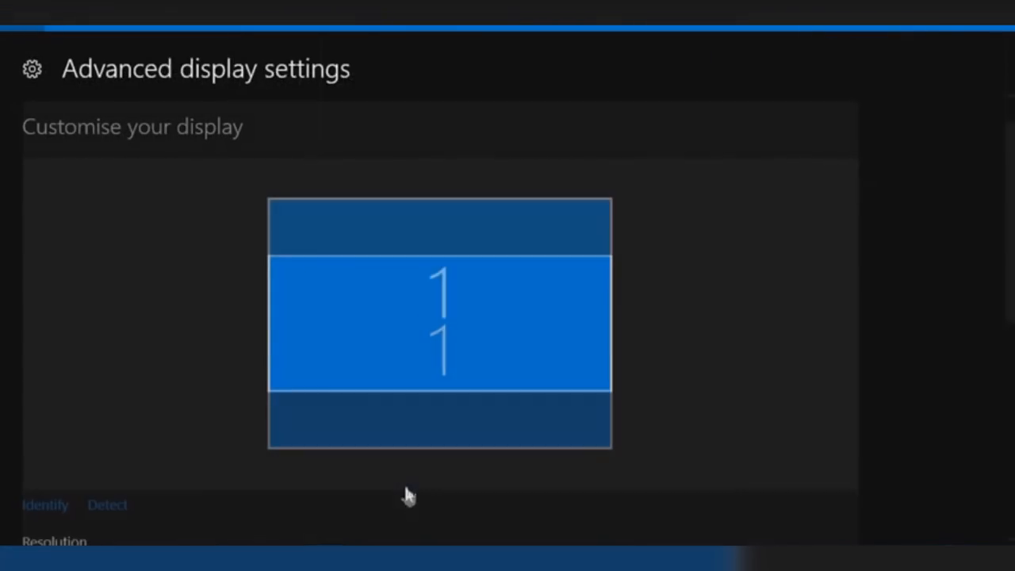
scroll(down, 3)
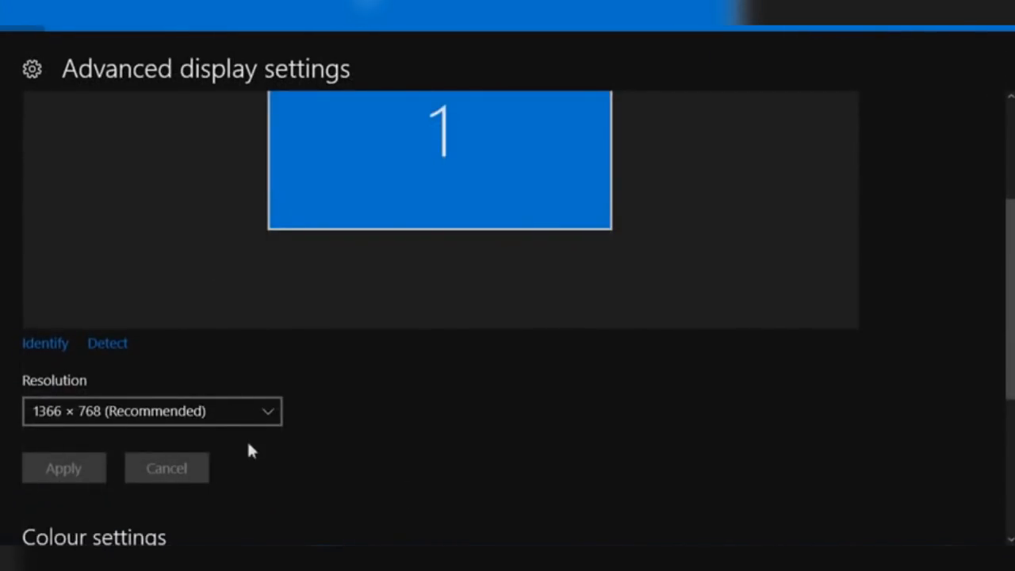
mouse_move(206, 428)
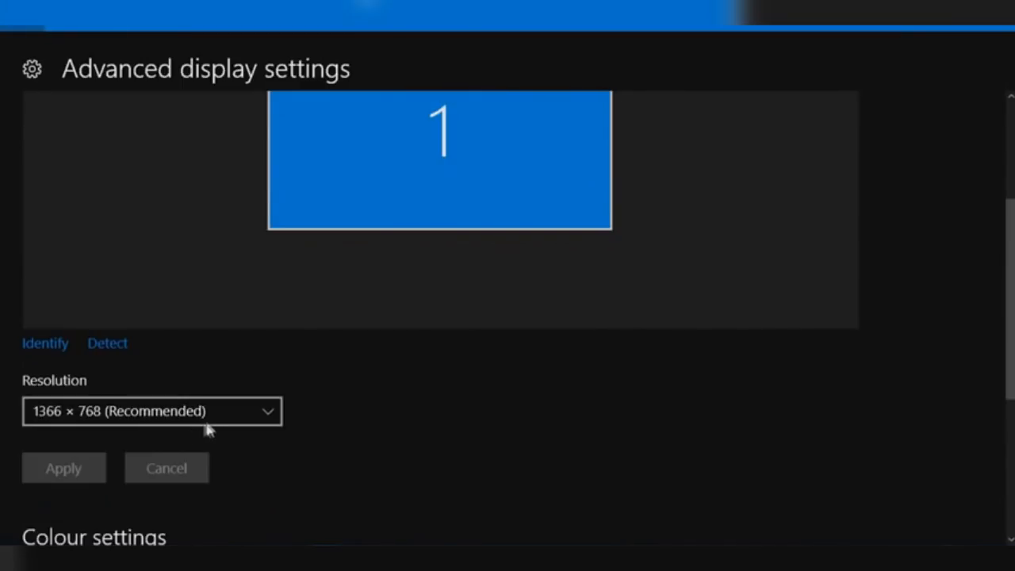
click(151, 411)
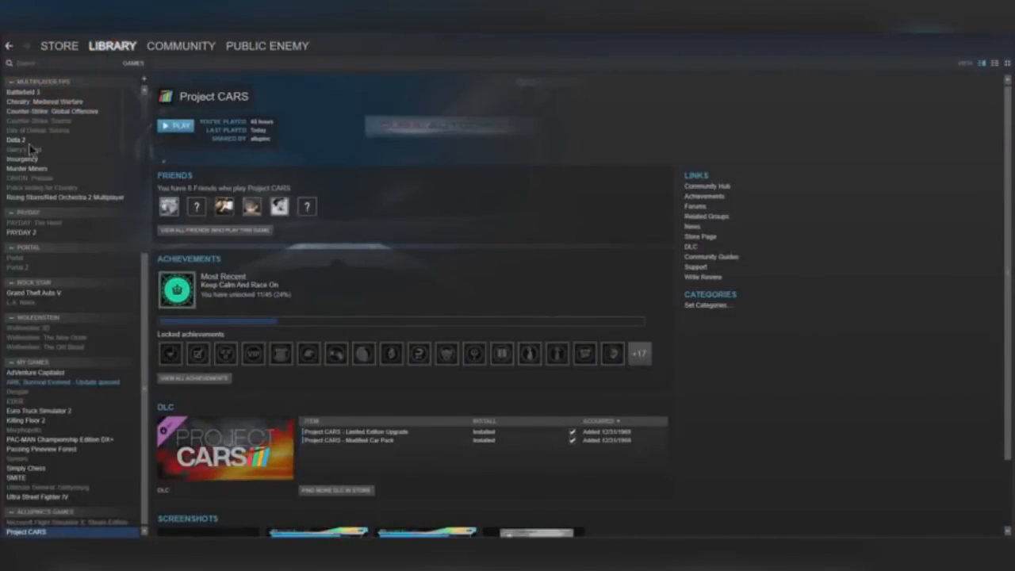
Step: Verify Project CARS' game cache from Properties > Local Files and close the validation result
right_click(26, 532)
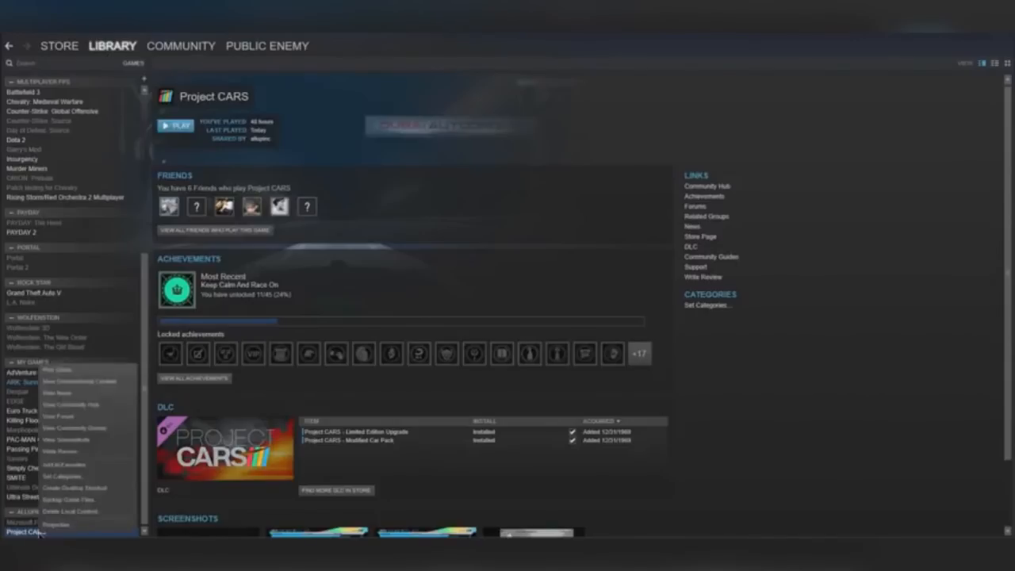
click(56, 525)
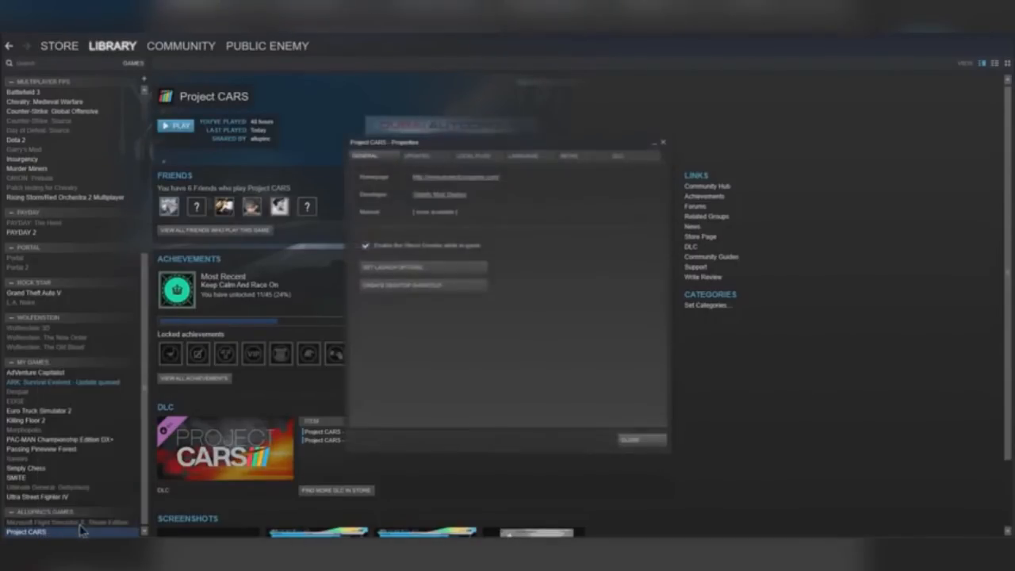
click(473, 155)
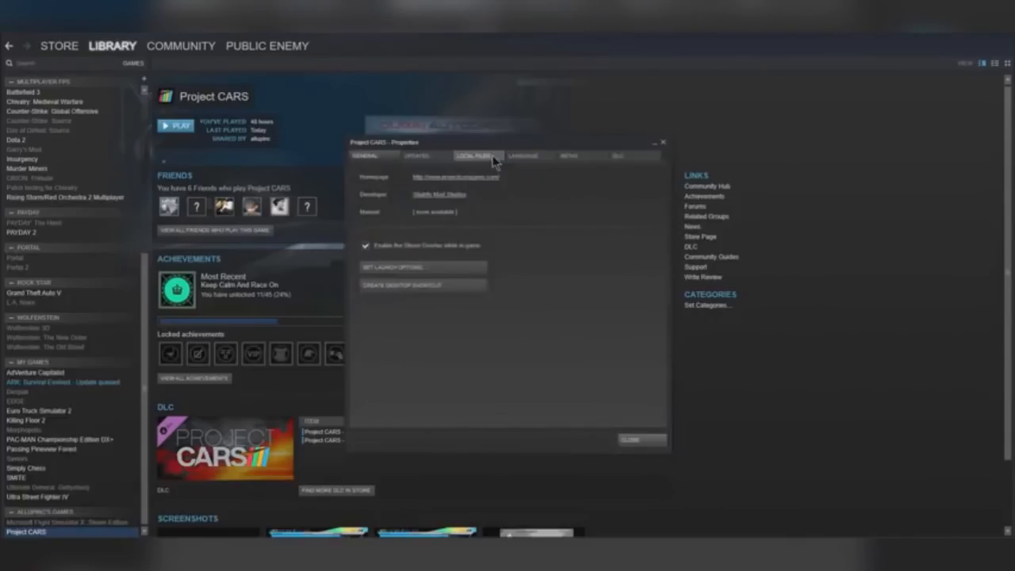
click(473, 155)
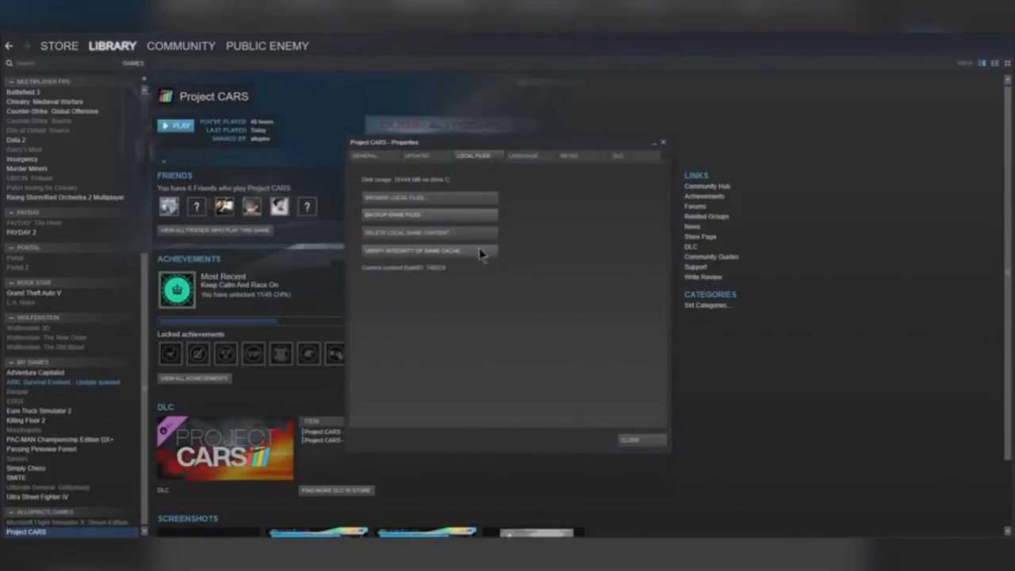
click(417, 251)
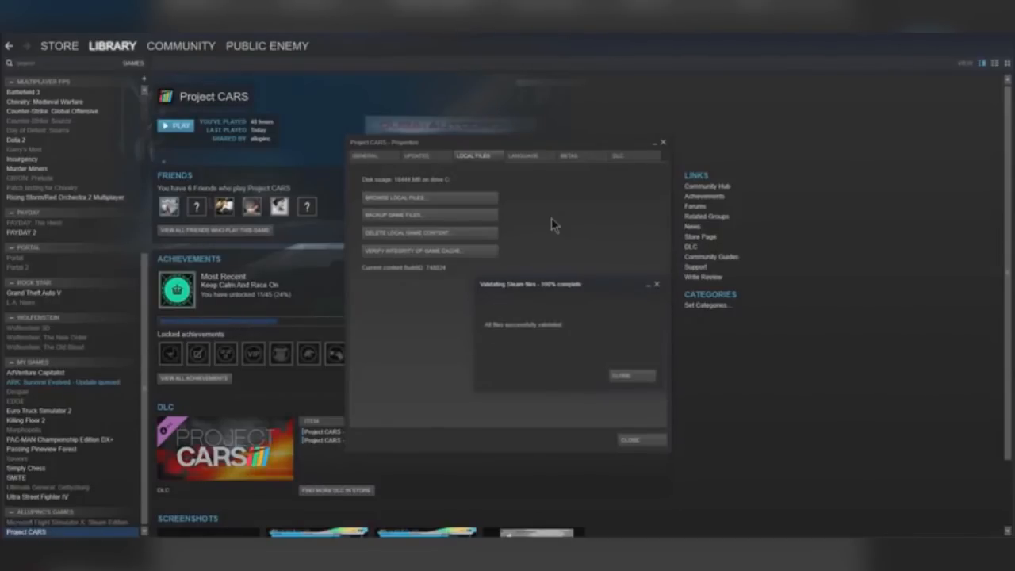
mouse_move(511, 336)
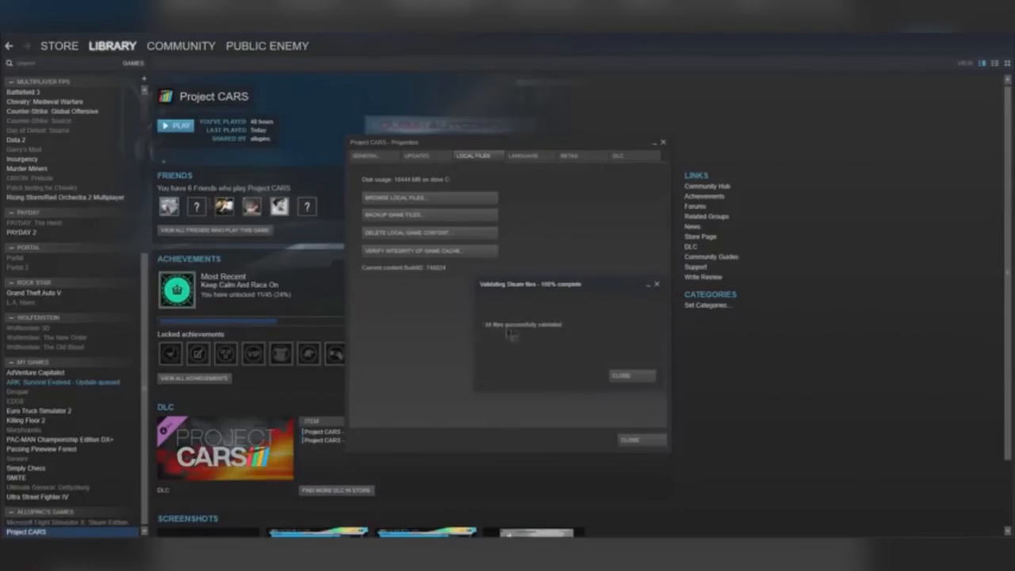
click(632, 375)
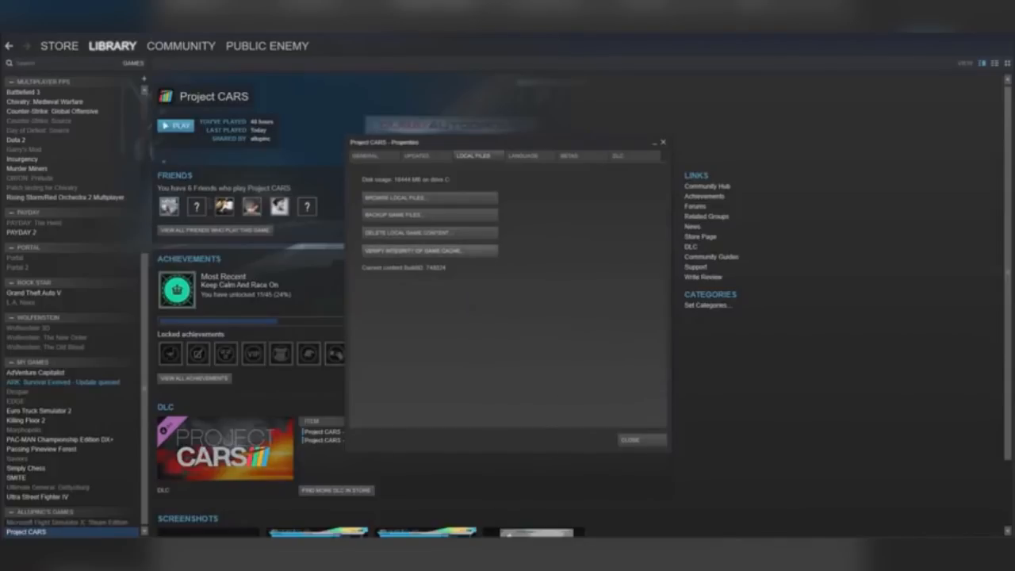
click(663, 142)
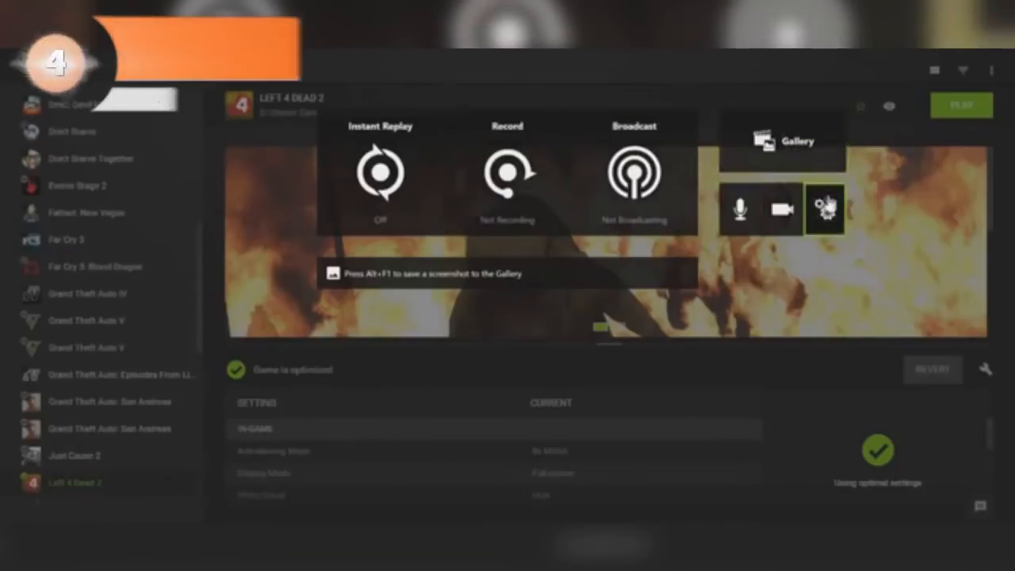
Step: Enable GeForce Experience's FPS Counter overlay in the top-right screen position
click(824, 207)
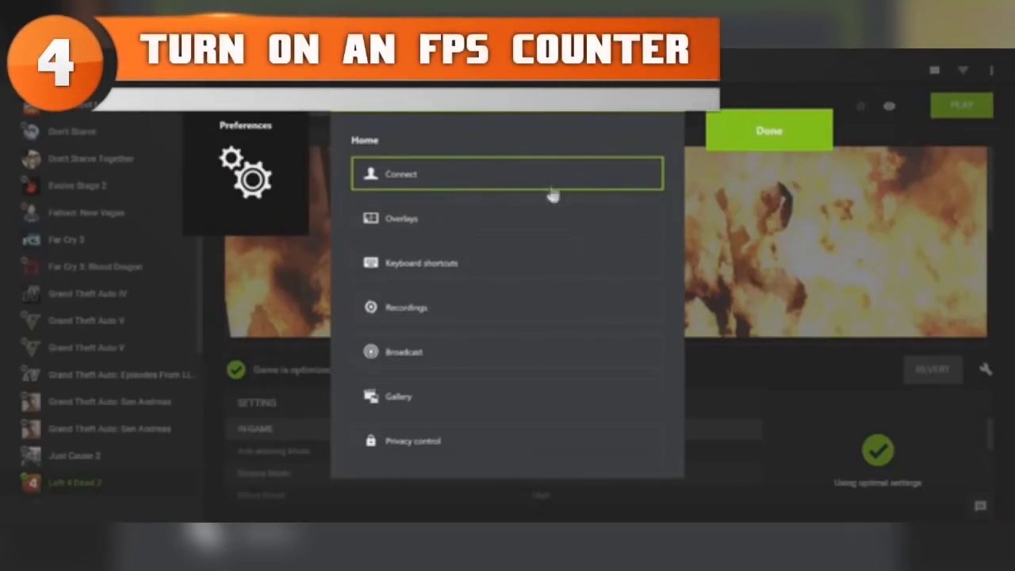
mouse_move(434, 214)
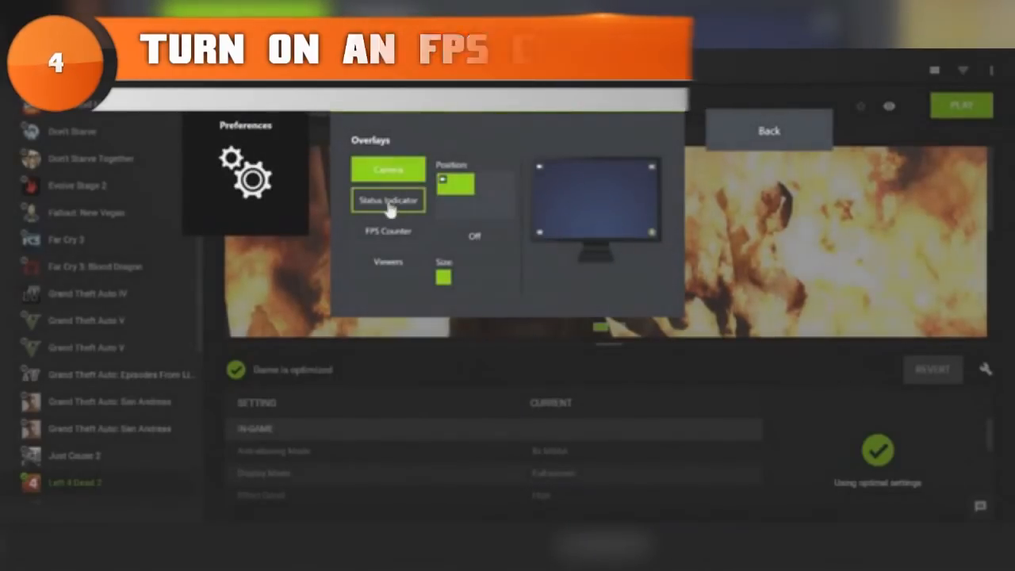
click(388, 231)
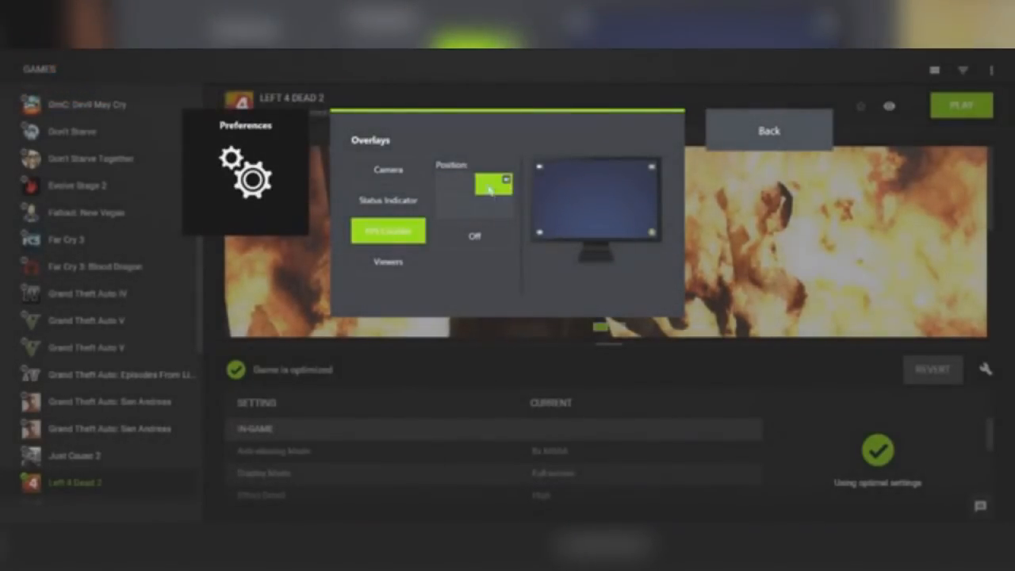
click(474, 236)
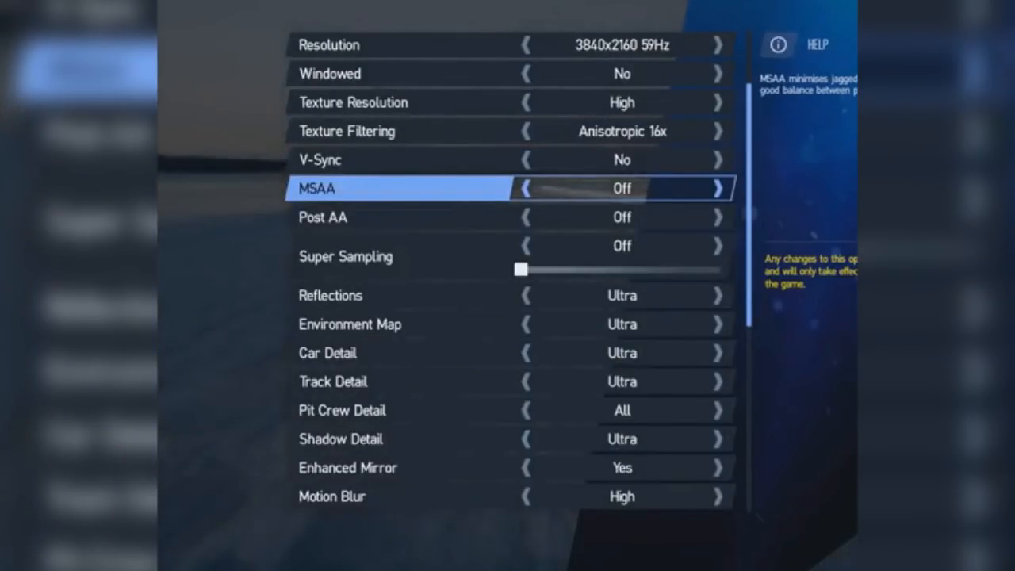
Step: Change Project CARS' MSAA row from Off to High
click(718, 188)
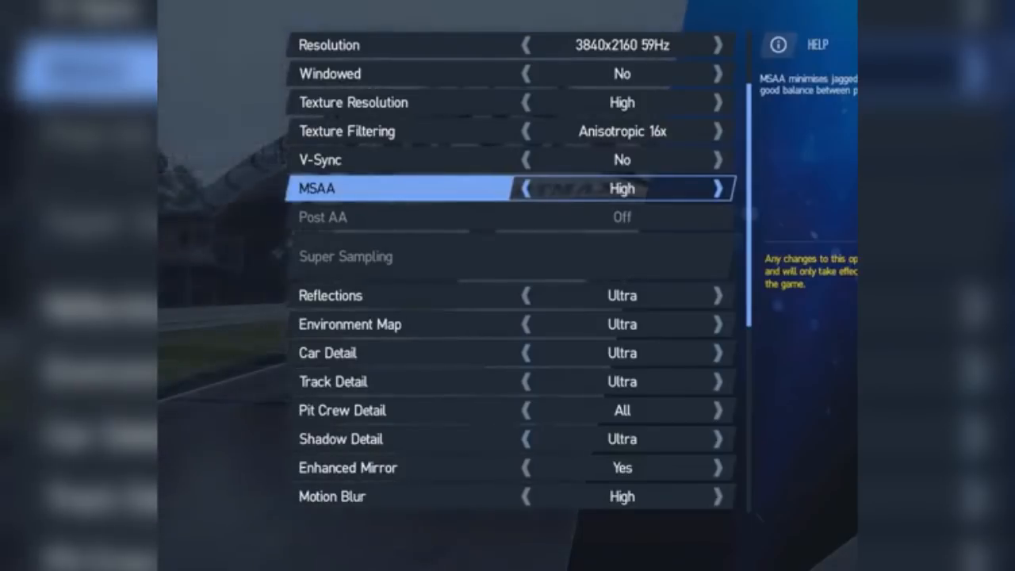
click(526, 188)
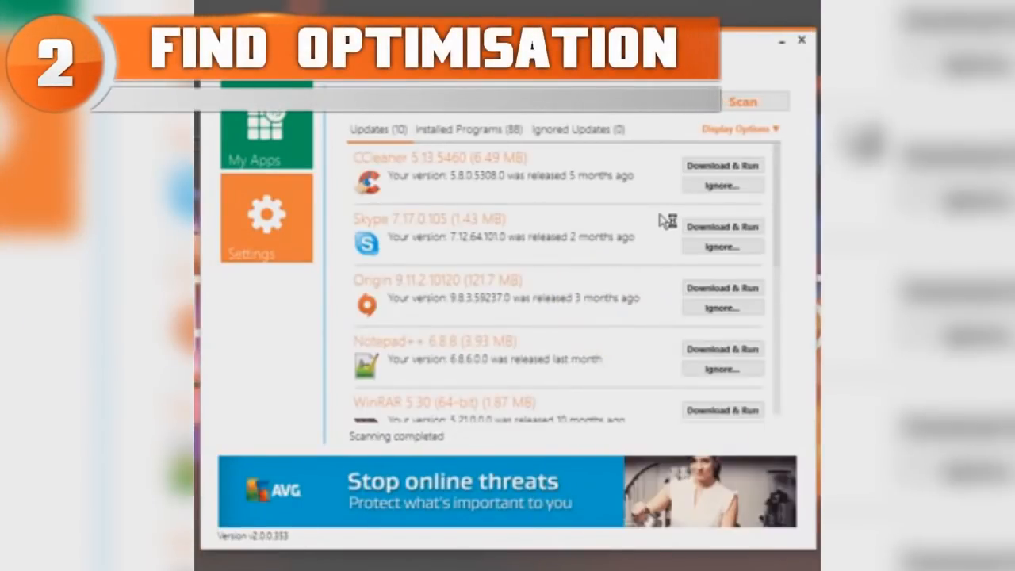
scroll(down, 3)
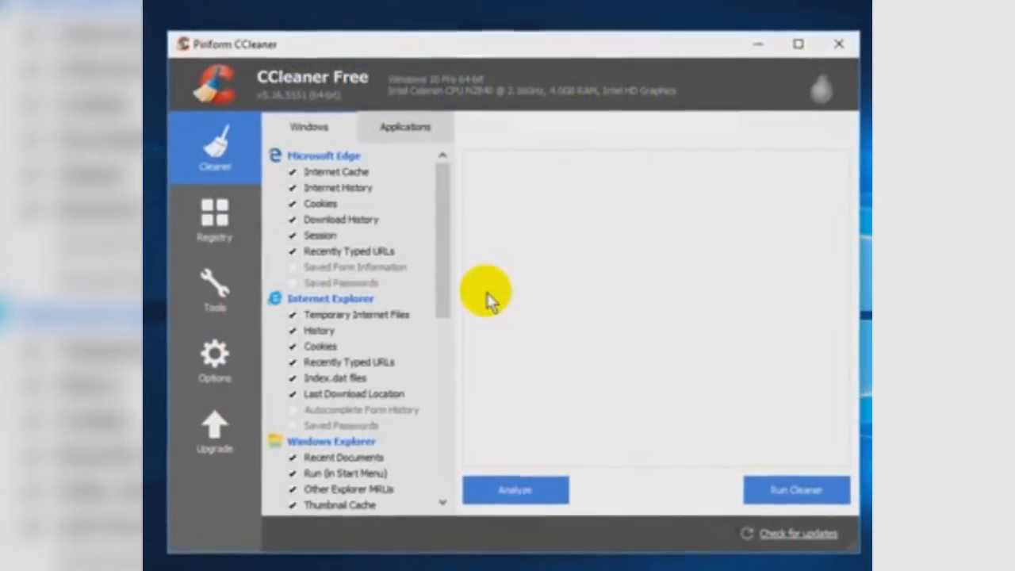
mouse_move(215, 214)
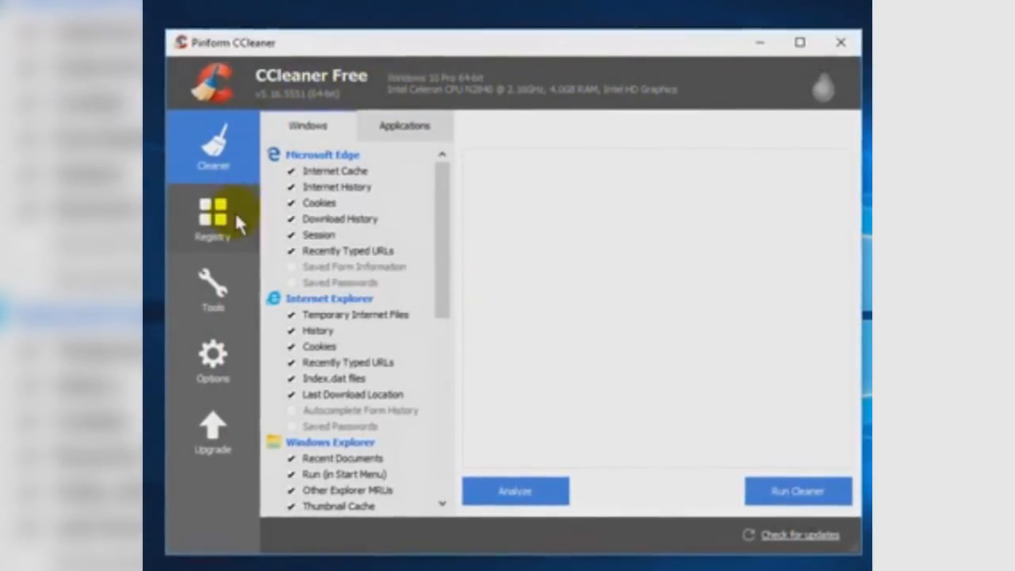
Step: Switch CCleaner to the Registry tab in the left sidebar
click(212, 218)
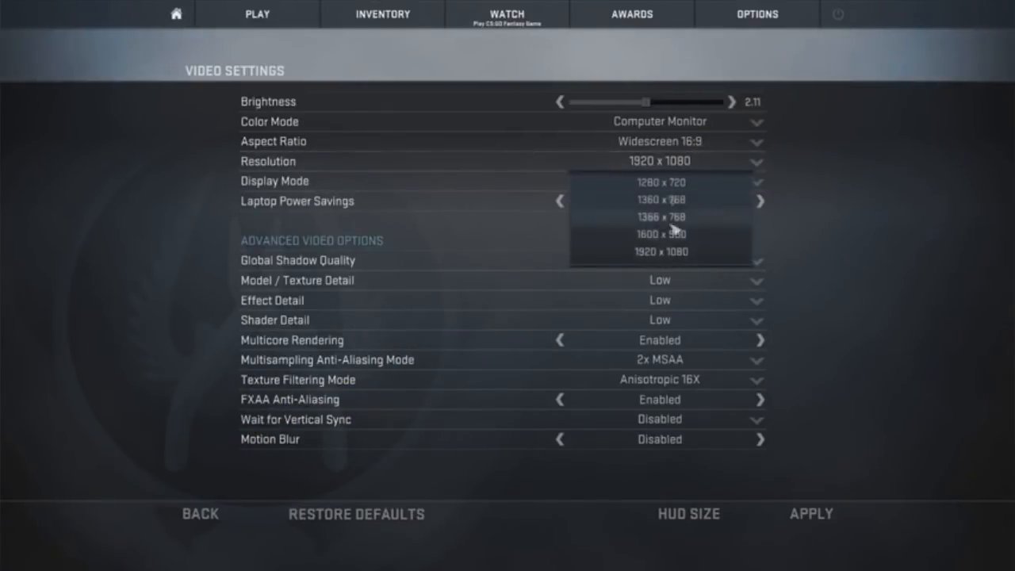
Step: Choose a lower display resolution than 1920 x 1080, such as 1366 x 768
click(659, 181)
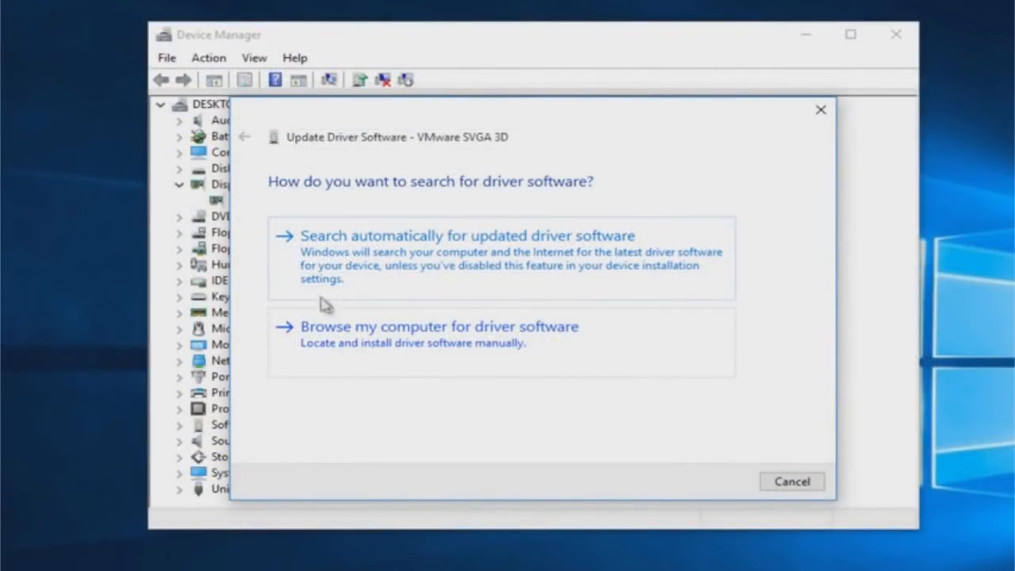
mouse_move(325, 258)
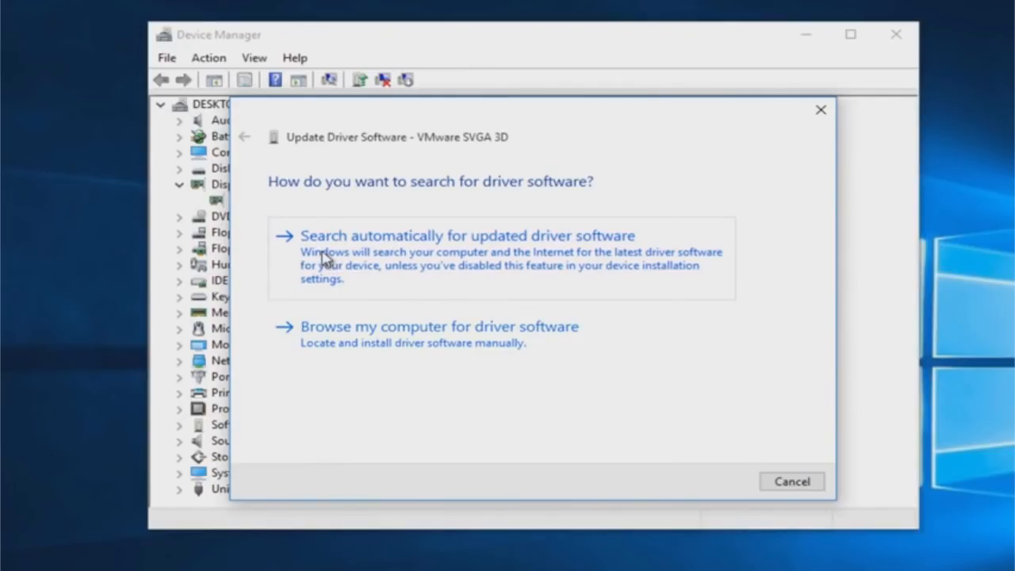
mouse_move(373, 255)
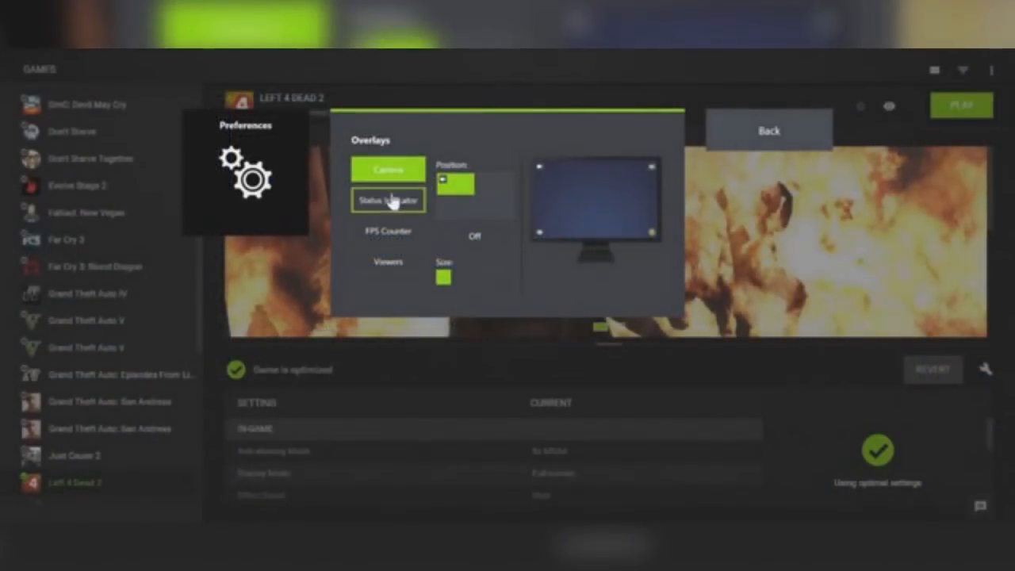
Step: Select the FPS Counter overlay and set its position to Off
click(388, 230)
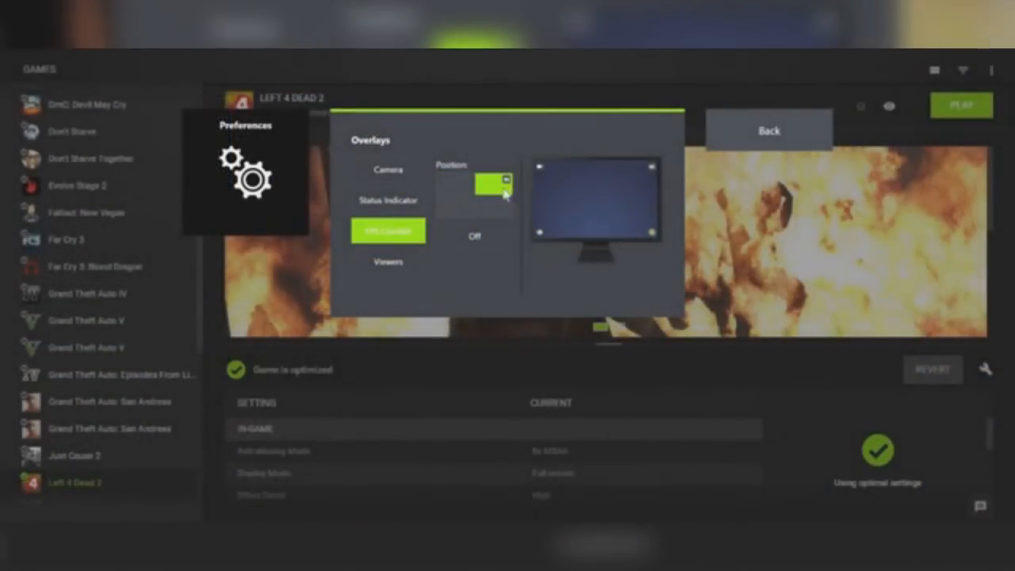
click(473, 236)
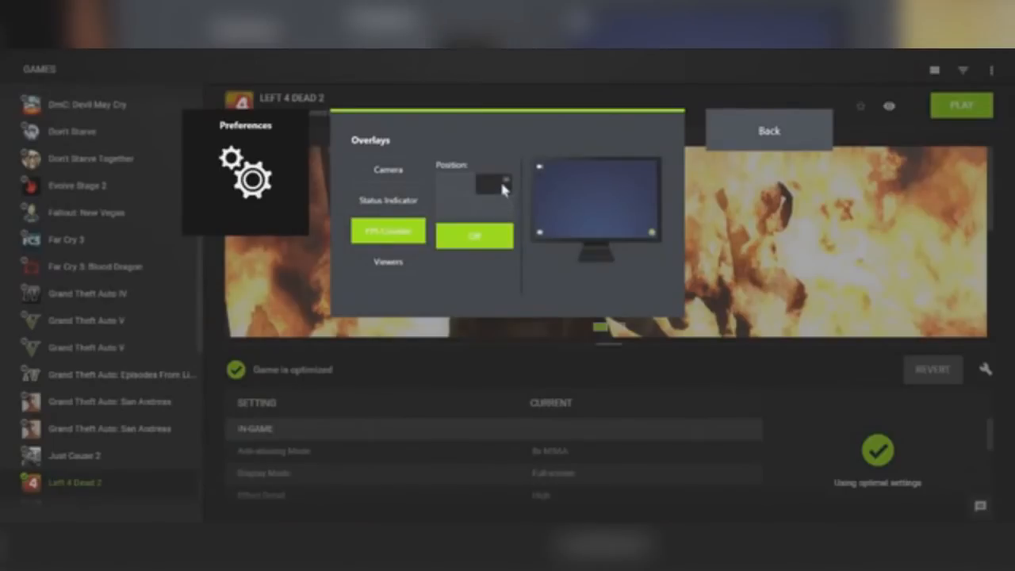